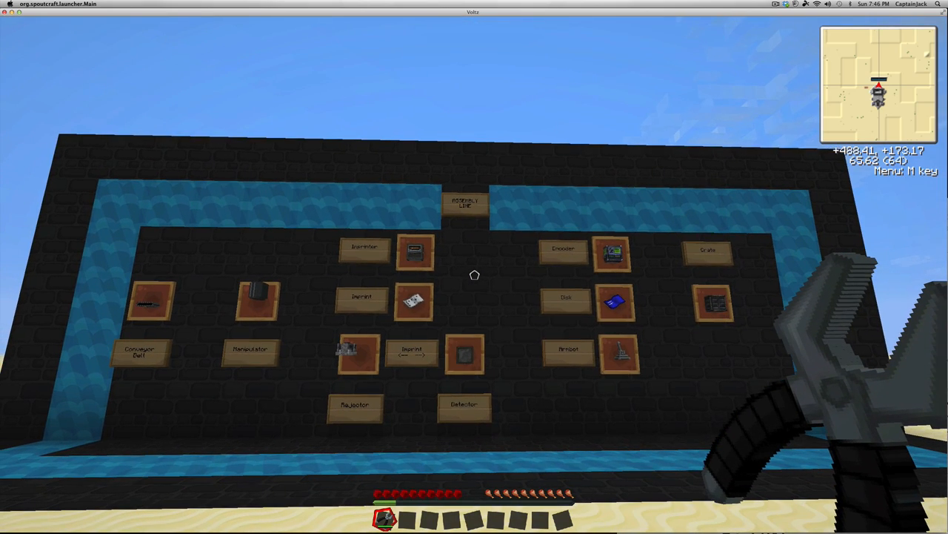
{"action": "mouse_move", "coordinate": [474, 267]}
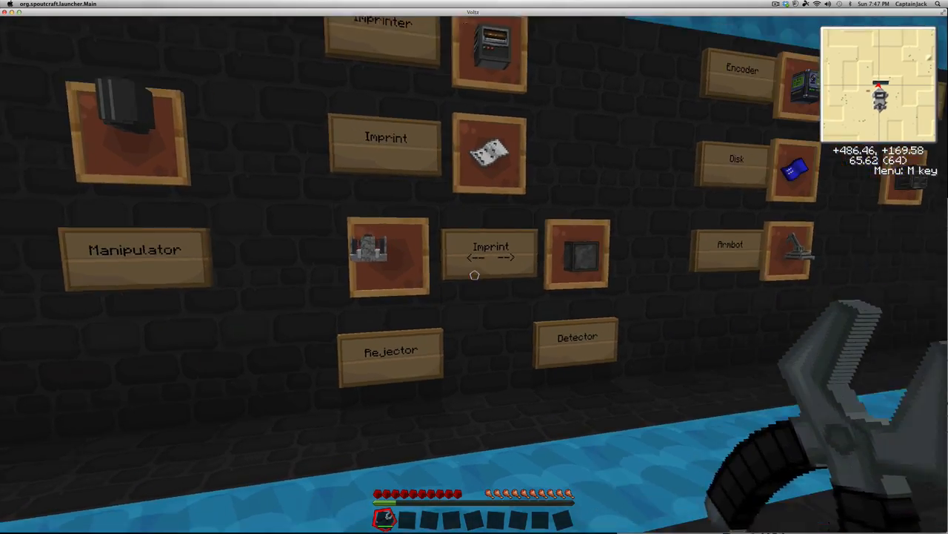
{"action": "mouse_move", "coordinate": [474, 267]}
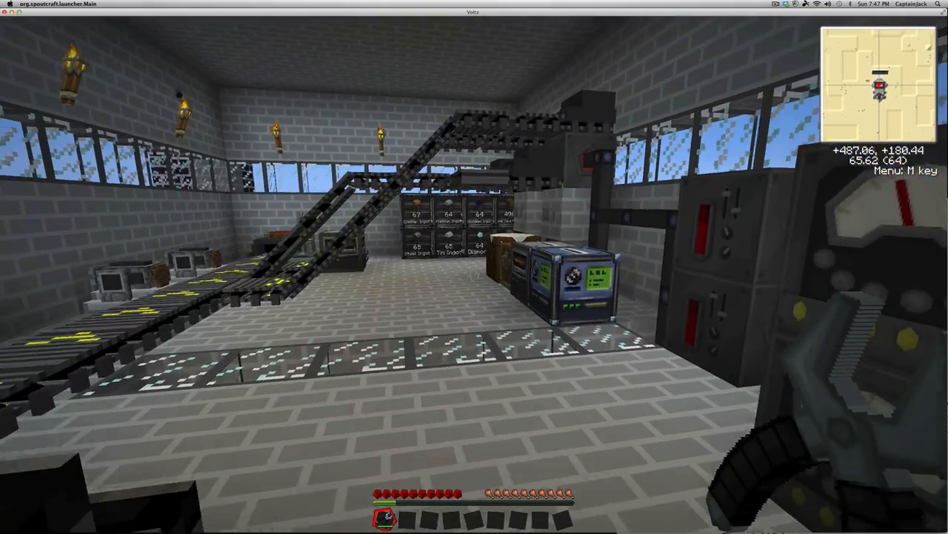
{"action": "mouse_move", "coordinate": [475, 267]}
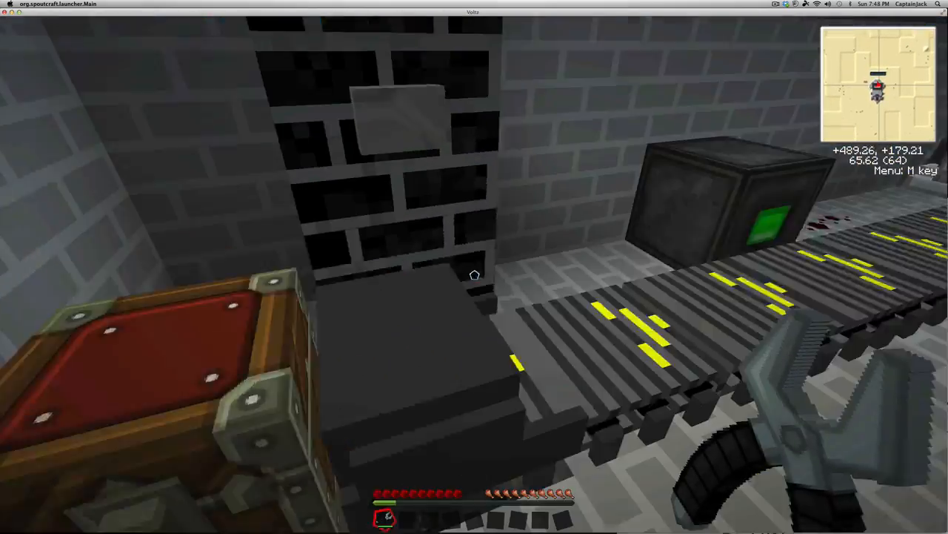
{"action": "mouse_move", "coordinate": [475, 274]}
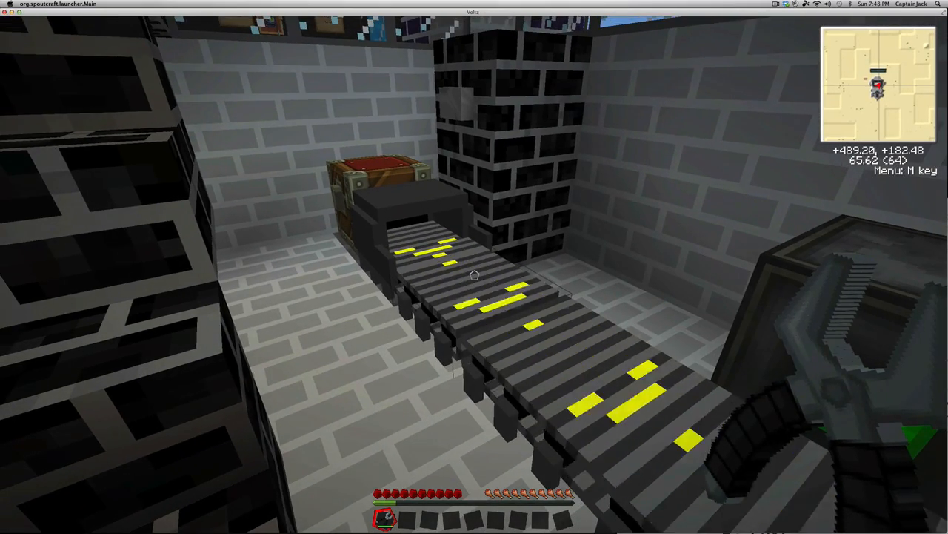
{"action": "mouse_move", "coordinate": [474, 267]}
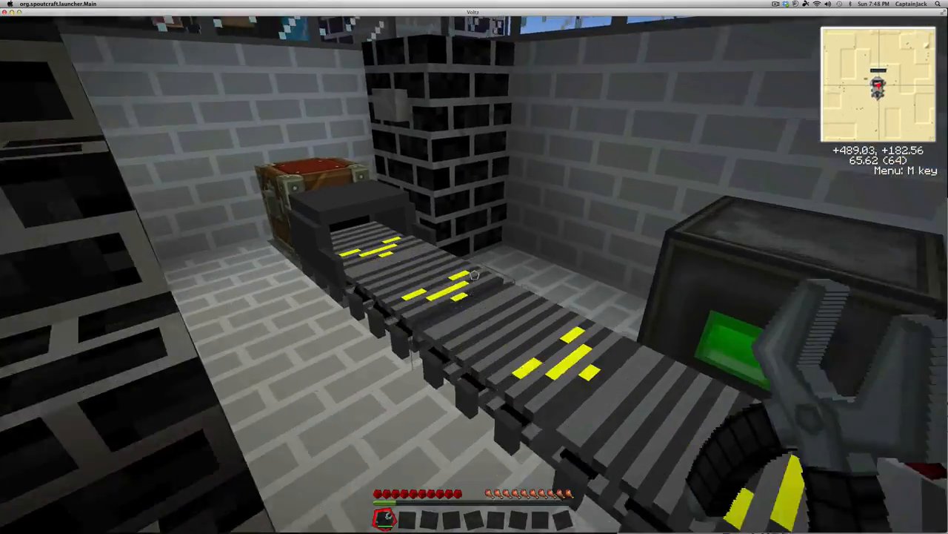
{"action": "mouse_move", "coordinate": [474, 267]}
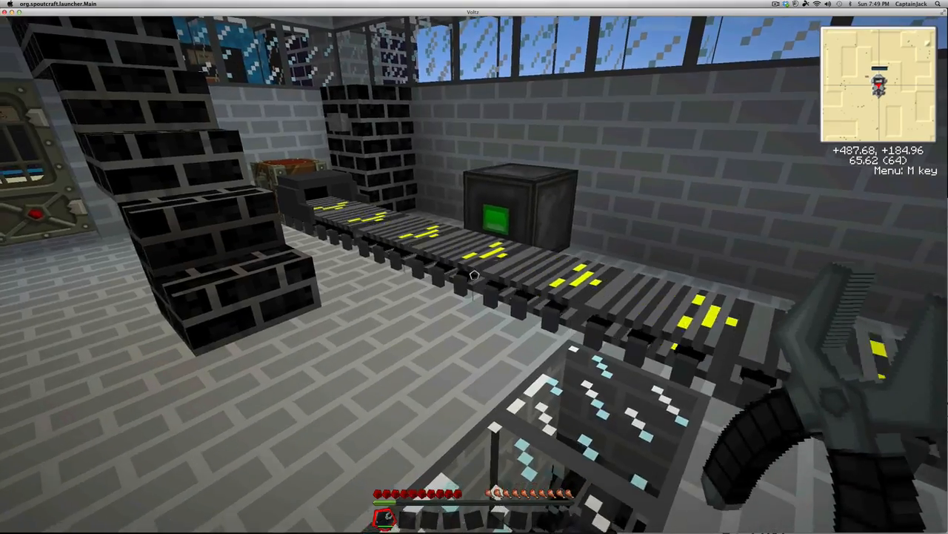
{"action": "mouse_move", "coordinate": [474, 267]}
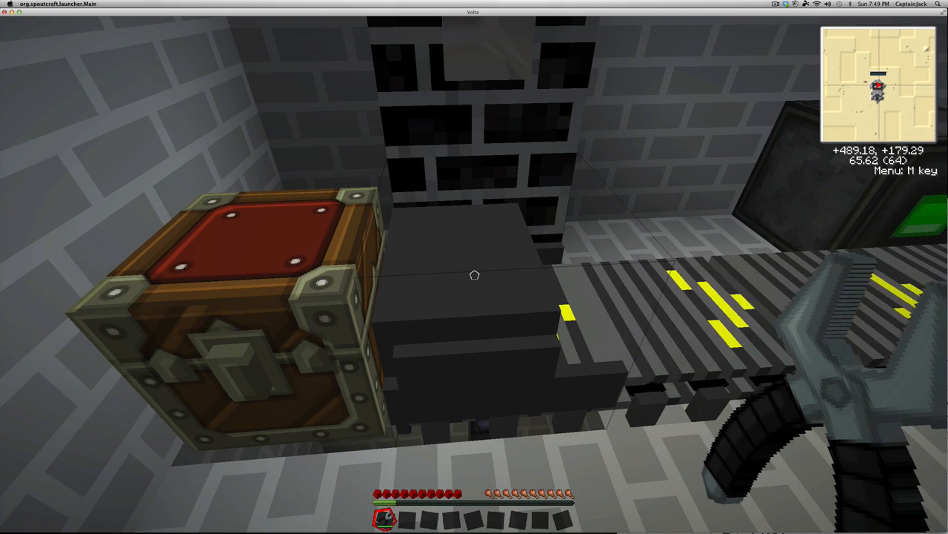
{"action": "mouse_move", "coordinate": [475, 267]}
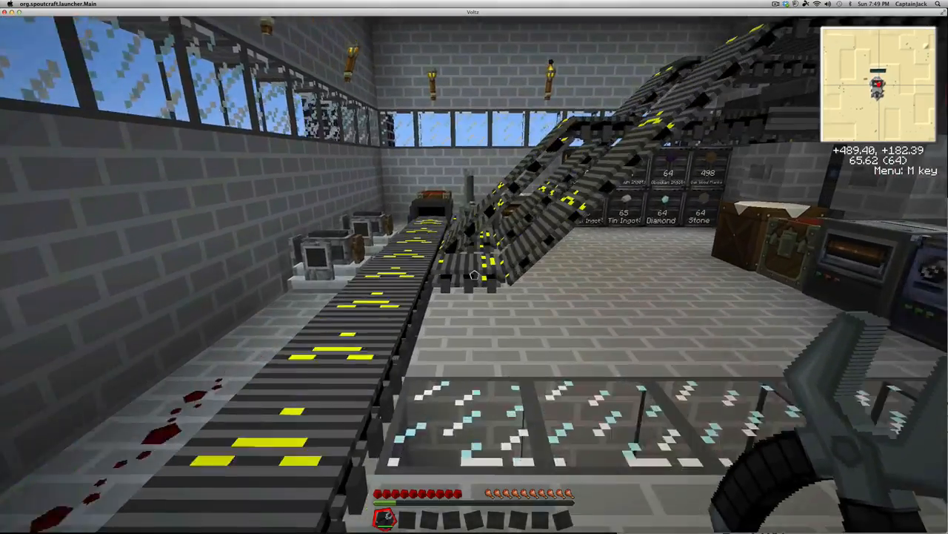
{"action": "mouse_move", "coordinate": [474, 266]}
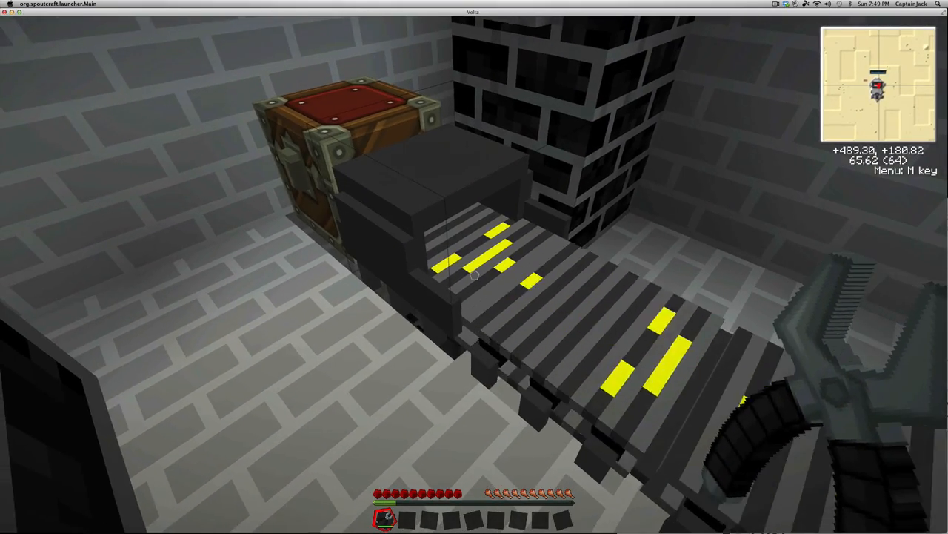
{"action": "mouse_move", "coordinate": [474, 267]}
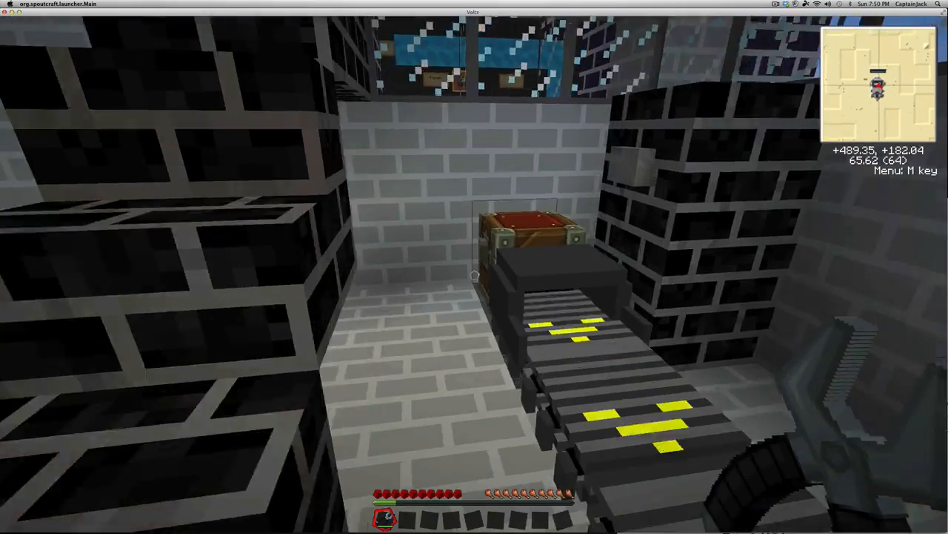
{"action": "mouse_move", "coordinate": [474, 267]}
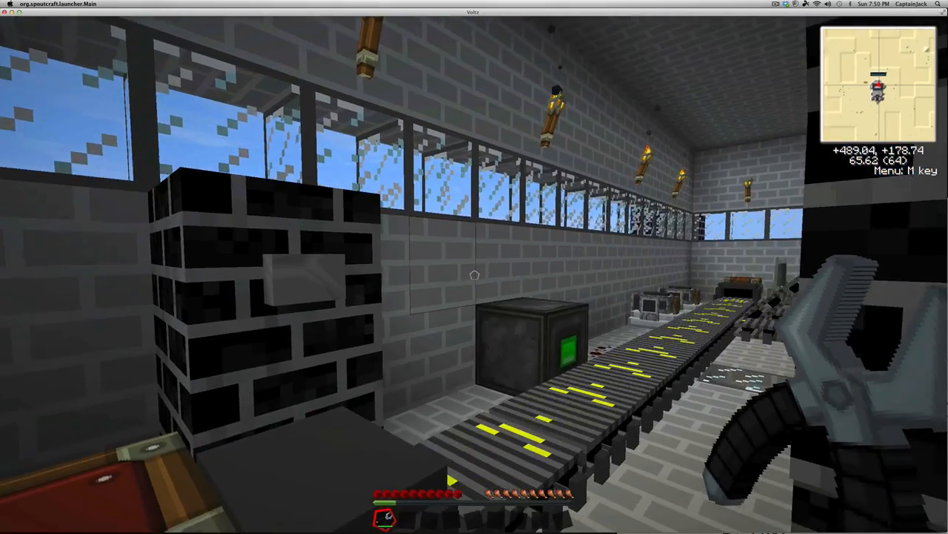
{"action": "mouse_move", "coordinate": [474, 267]}
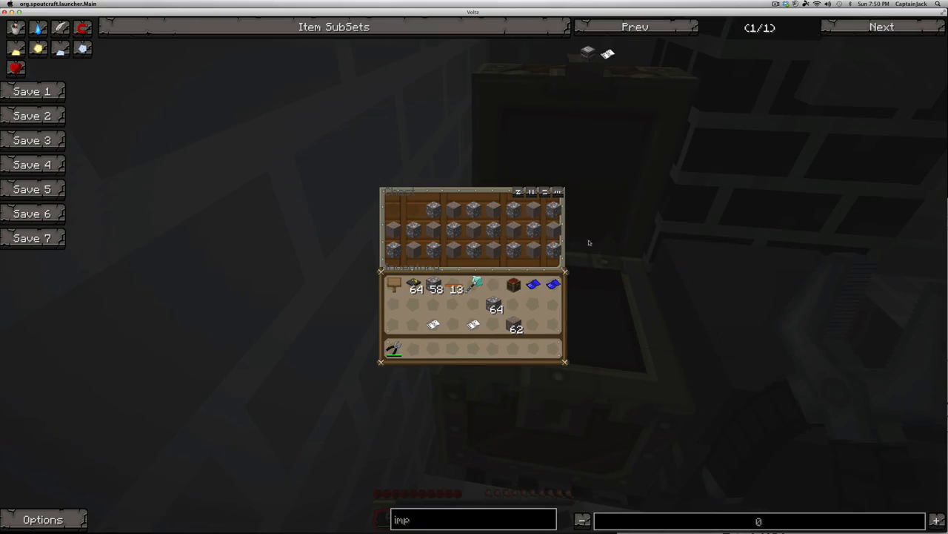
- Browse the imprint recipe in NEI, then close it to face the imprinter and crates
{"action": "key", "text": "Escape"}
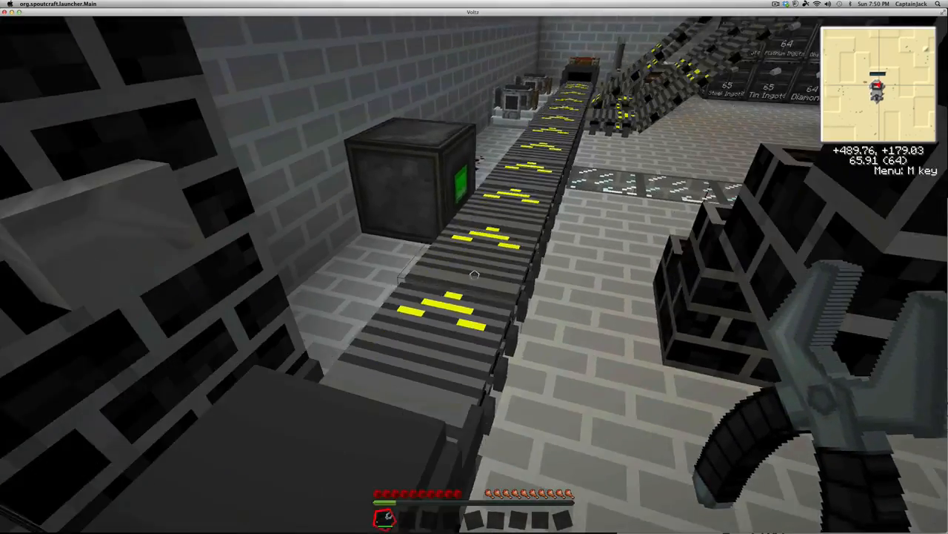
{"action": "mouse_move", "coordinate": [474, 267]}
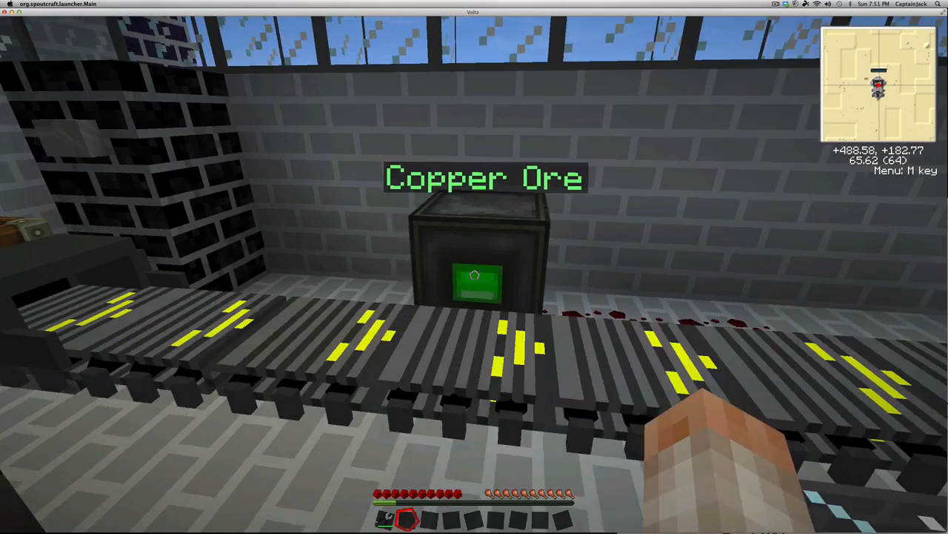
{"action": "mouse_move", "coordinate": [474, 267]}
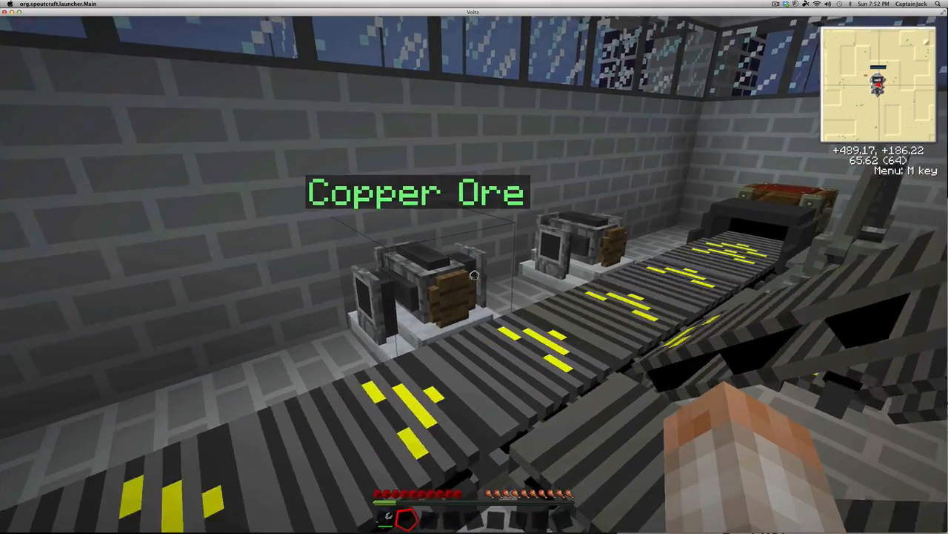
{"action": "mouse_move", "coordinate": [474, 266]}
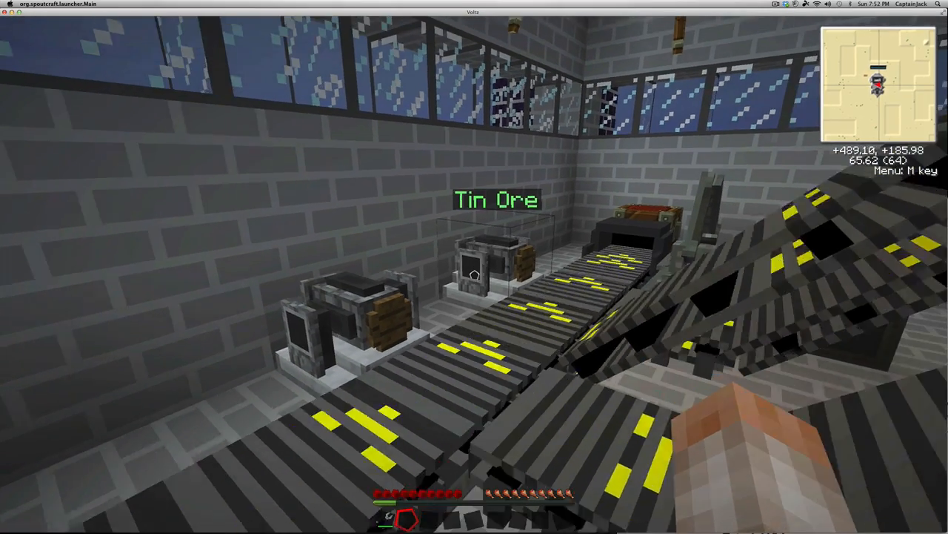
{"action": "mouse_move", "coordinate": [475, 274]}
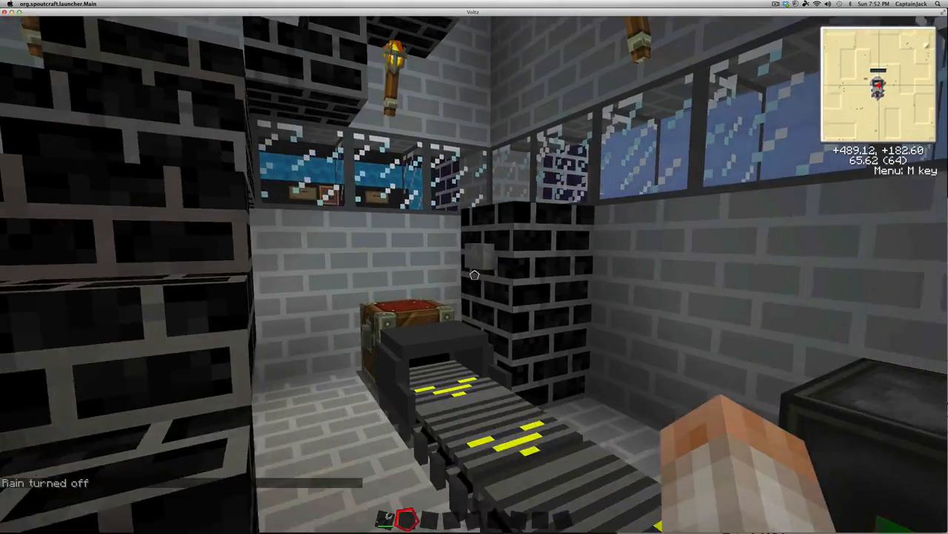
{"action": "mouse_move", "coordinate": [475, 274]}
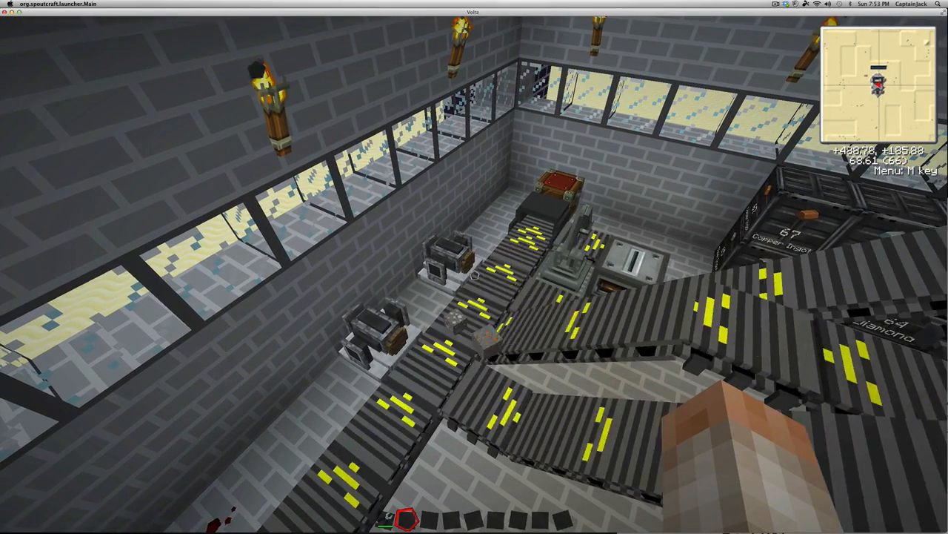
{"action": "mouse_move", "coordinate": [474, 267]}
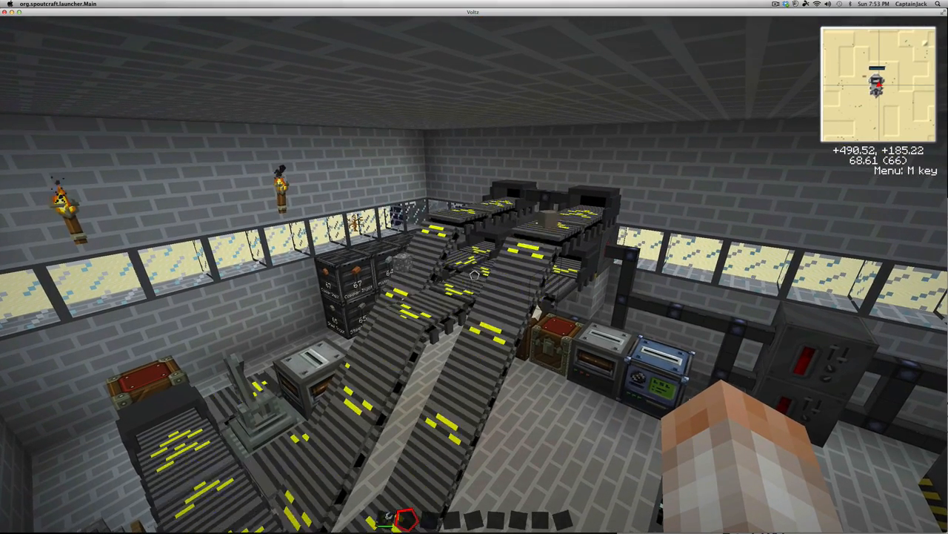
{"action": "mouse_move", "coordinate": [474, 266]}
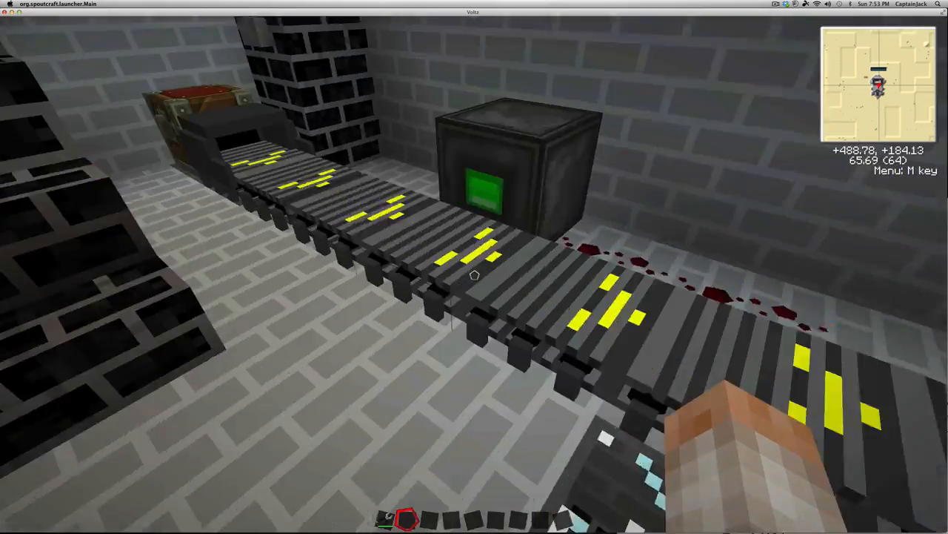
{"action": "mouse_move", "coordinate": [474, 266]}
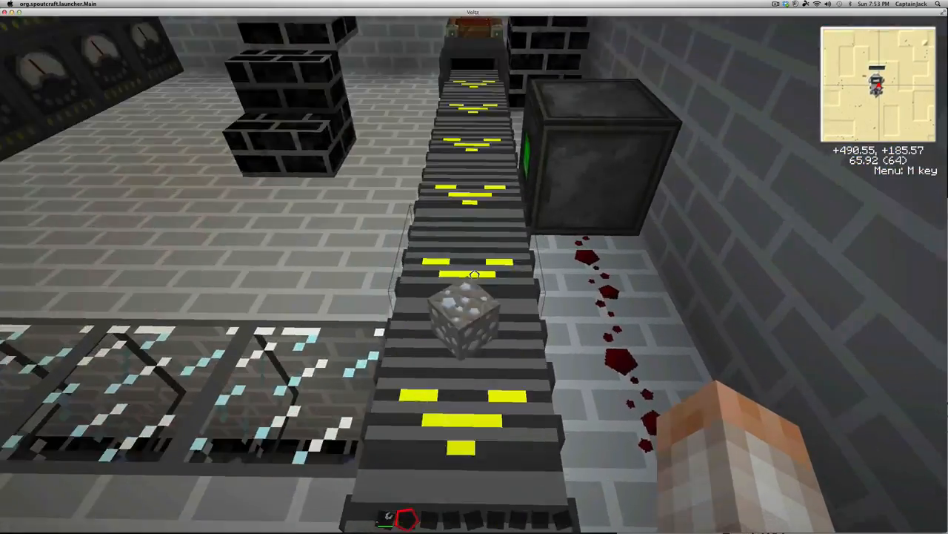
{"action": "mouse_move", "coordinate": [475, 267]}
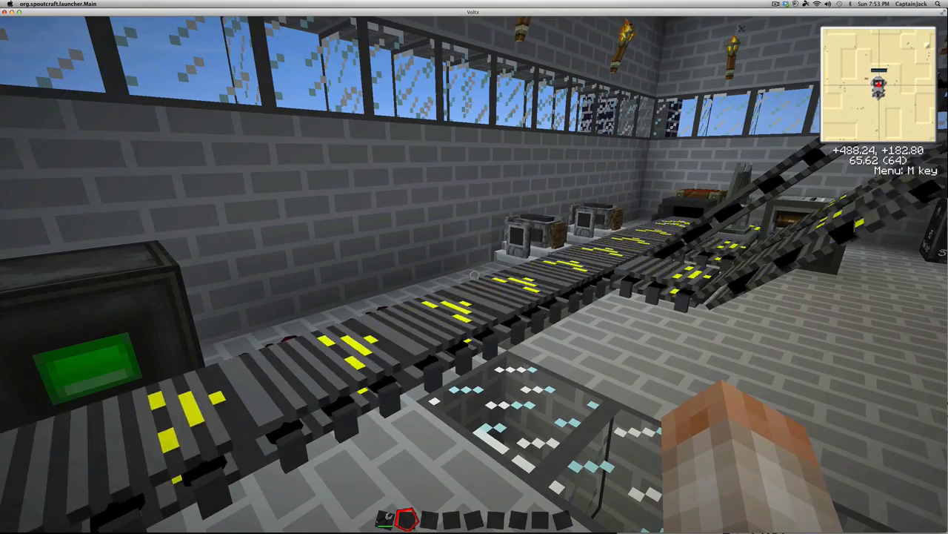
{"action": "mouse_move", "coordinate": [475, 267]}
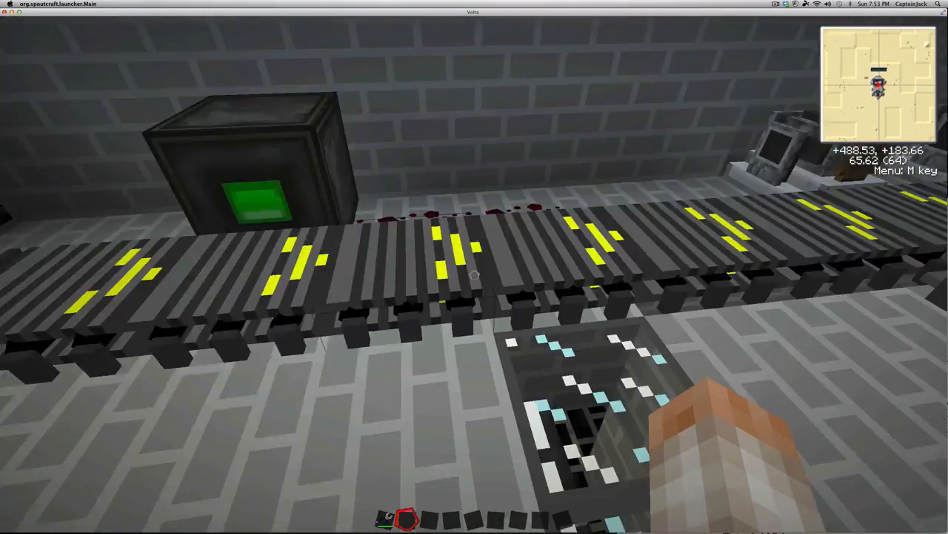
{"action": "mouse_move", "coordinate": [474, 266]}
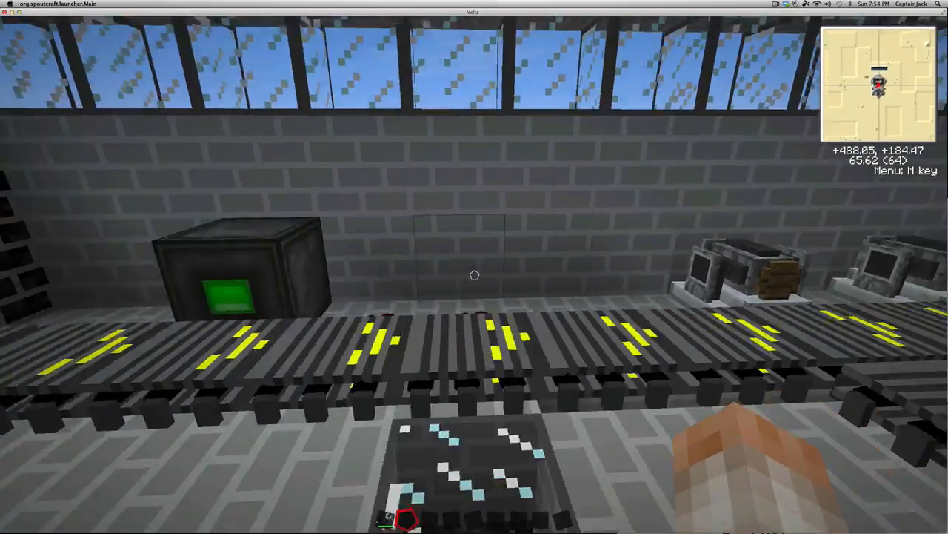
{"action": "key", "text": "m"}
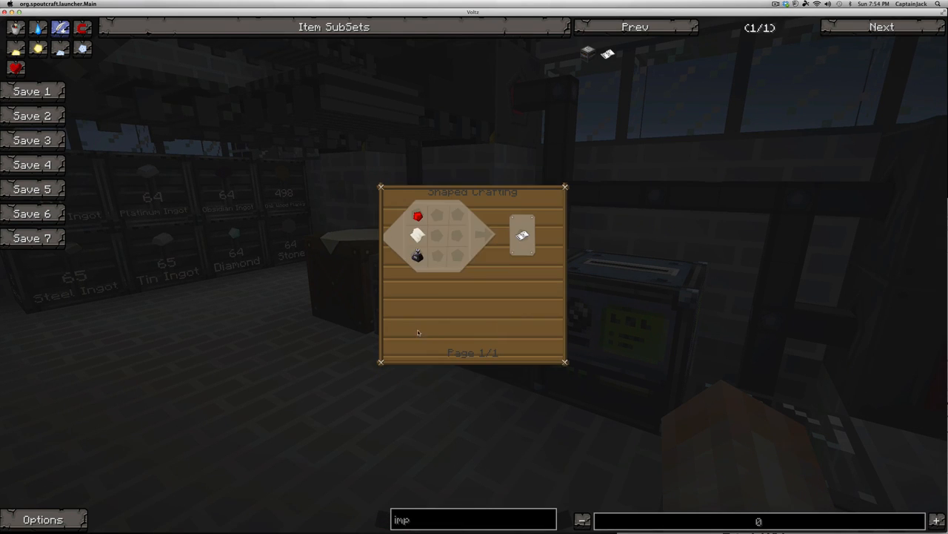
{"action": "mouse_move", "coordinate": [437, 265]}
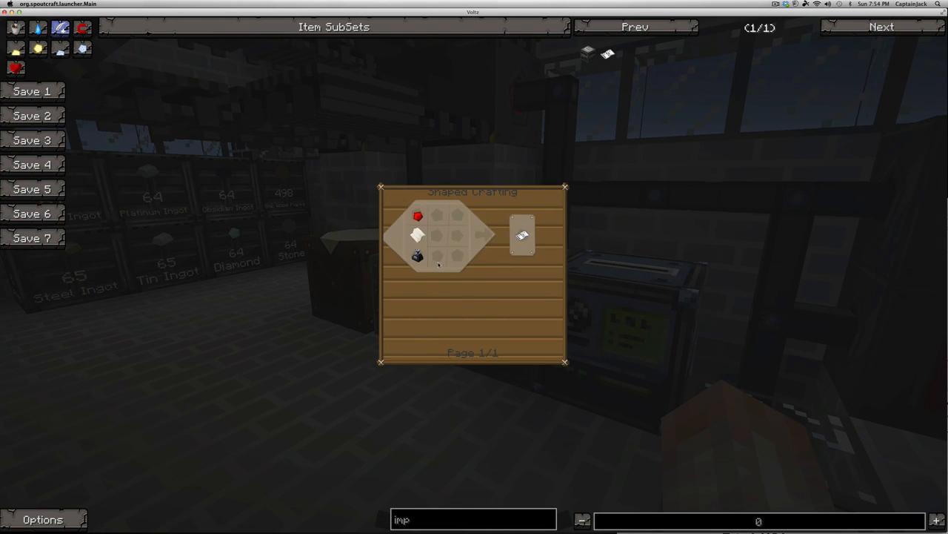
{"action": "key", "text": "Escape"}
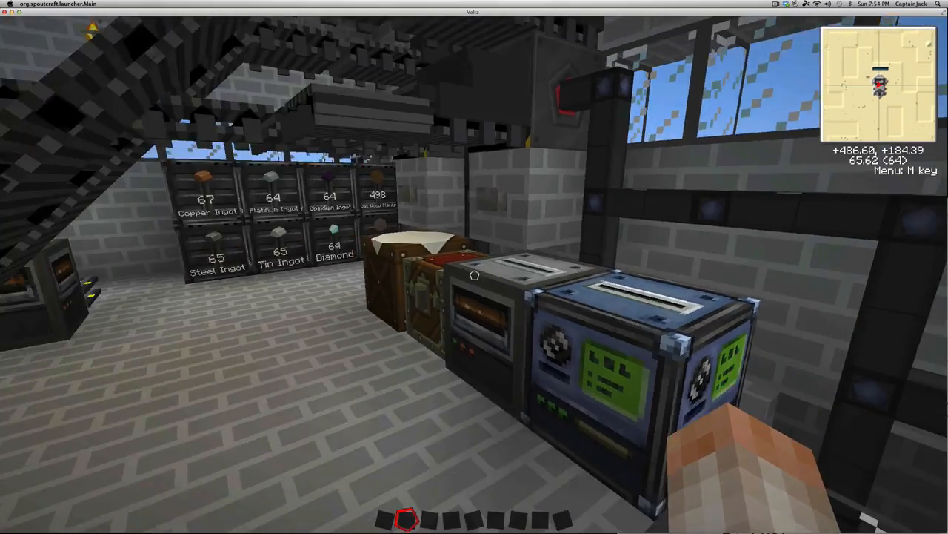
{"action": "mouse_move", "coordinate": [474, 267]}
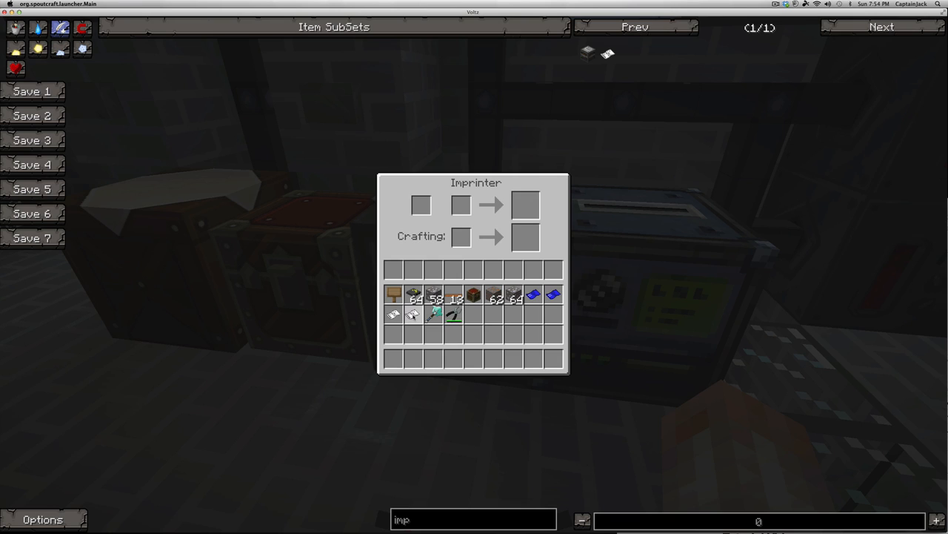
{"action": "mouse_move", "coordinate": [514, 314]}
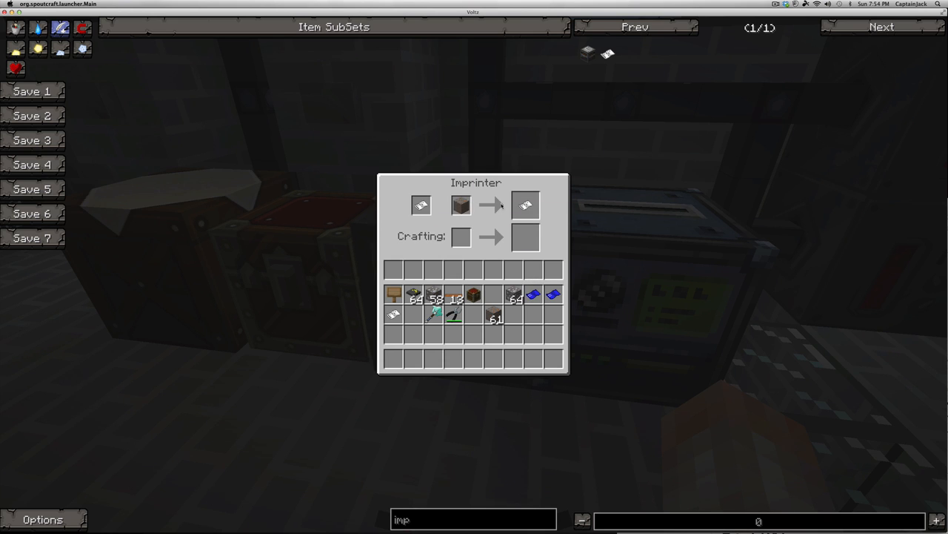
{"action": "mouse_move", "coordinate": [461, 204]}
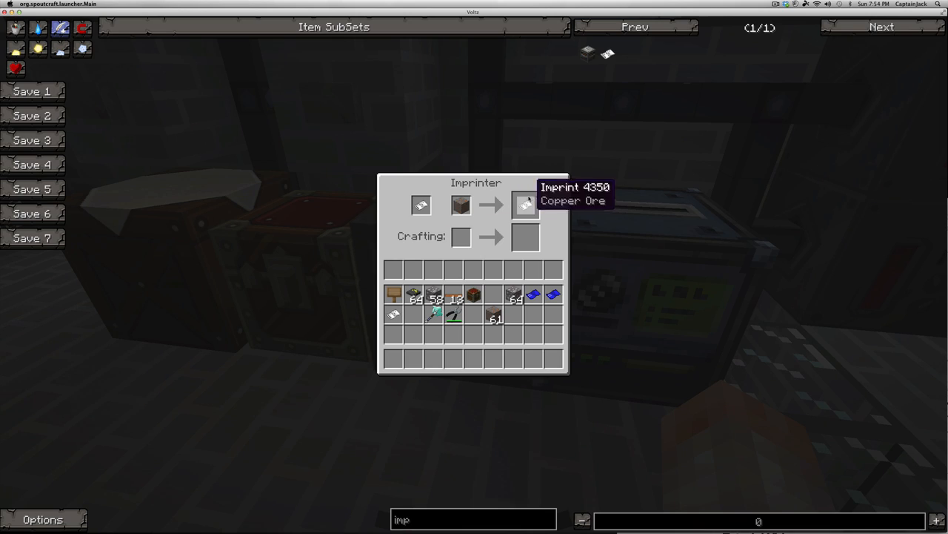
- Close the imprinter once the Copper Ore imprint is made
{"action": "key", "text": "Escape"}
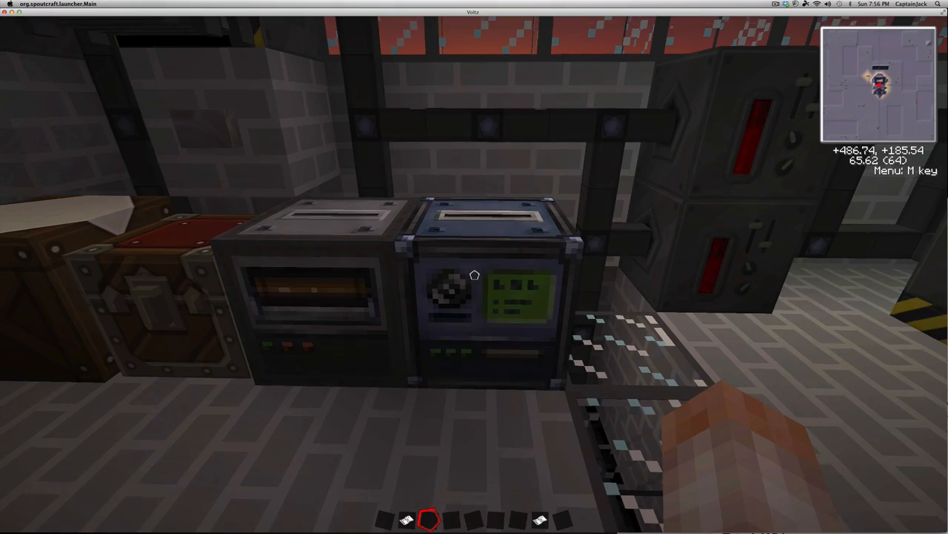
{"action": "mouse_move", "coordinate": [474, 275]}
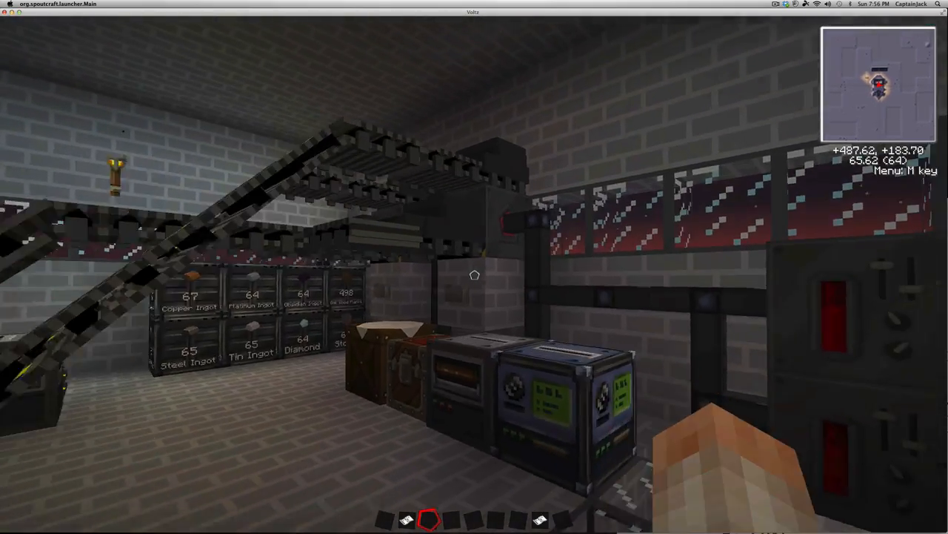
{"action": "mouse_move", "coordinate": [474, 266]}
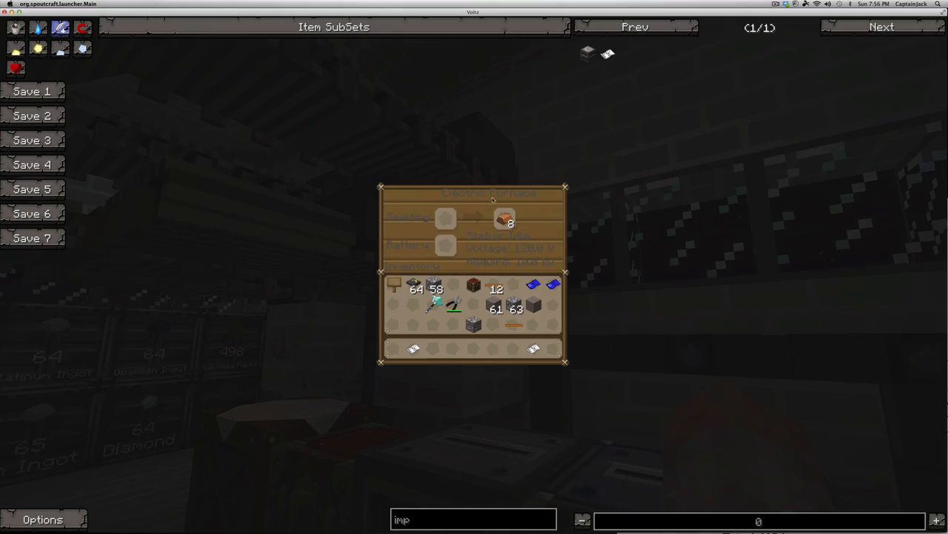
- Close the Electric Furnace holding 8 ingots
{"action": "key", "text": "Escape"}
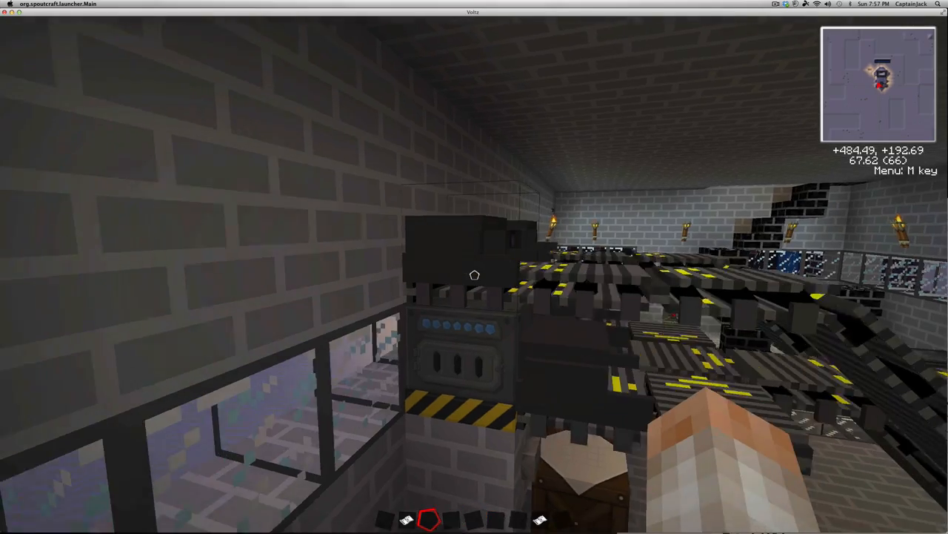
{"action": "mouse_move", "coordinate": [475, 274]}
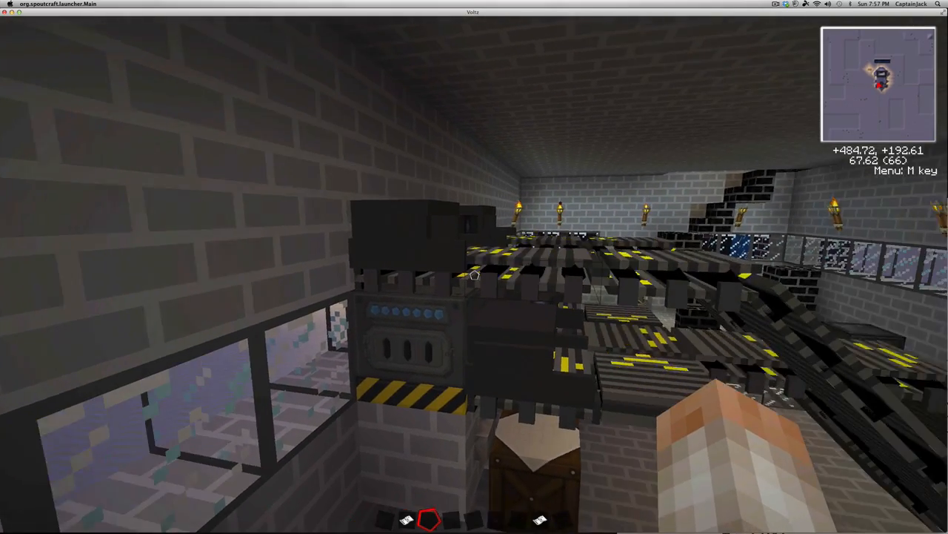
{"action": "mouse_move", "coordinate": [475, 275]}
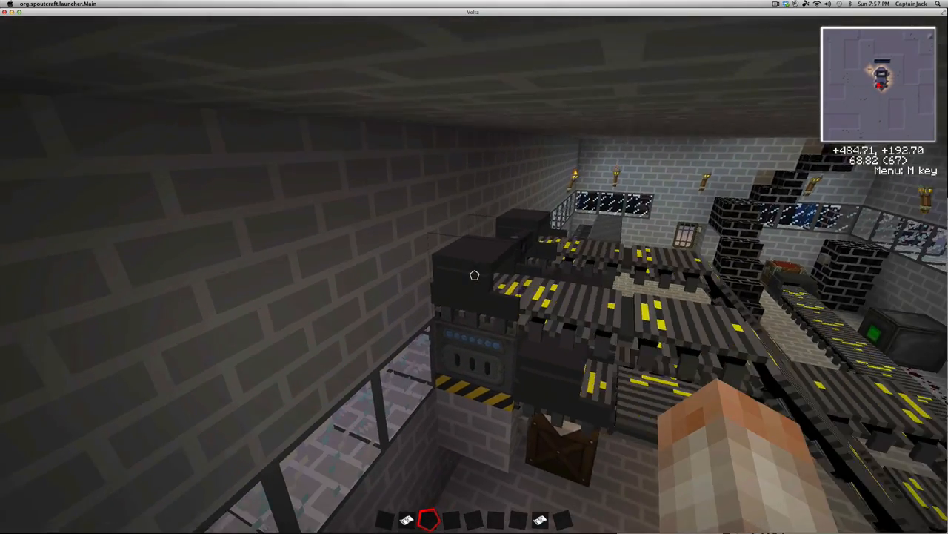
{"action": "mouse_move", "coordinate": [474, 266]}
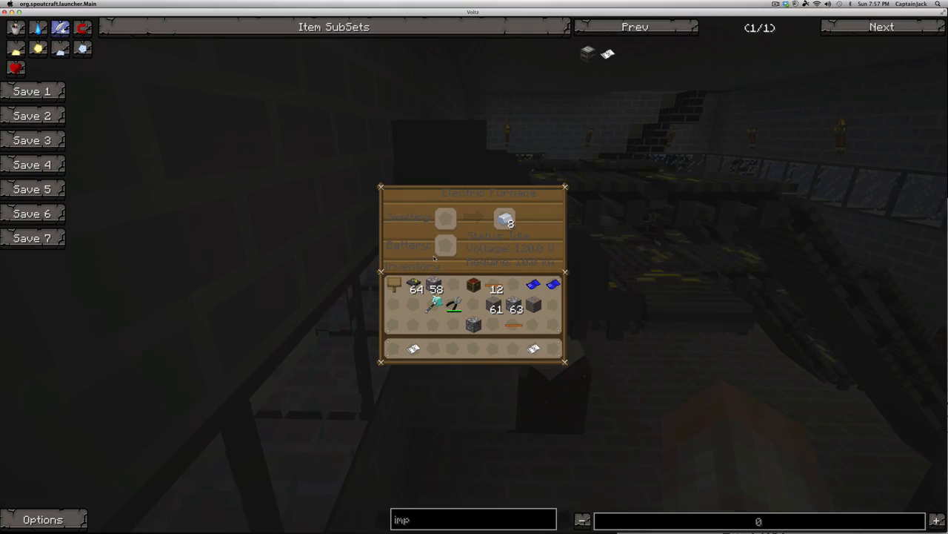
{"action": "mouse_move", "coordinate": [469, 171]}
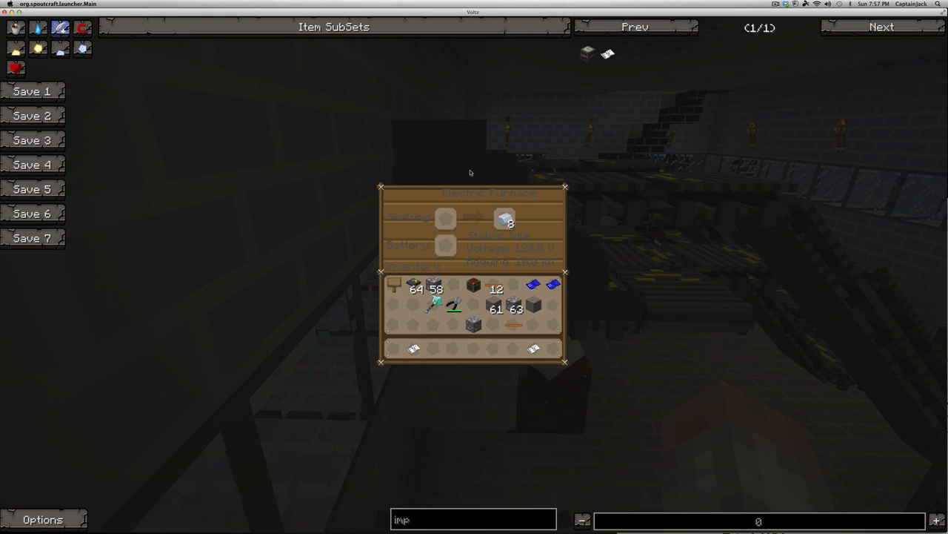
{"action": "mouse_move", "coordinate": [447, 185]}
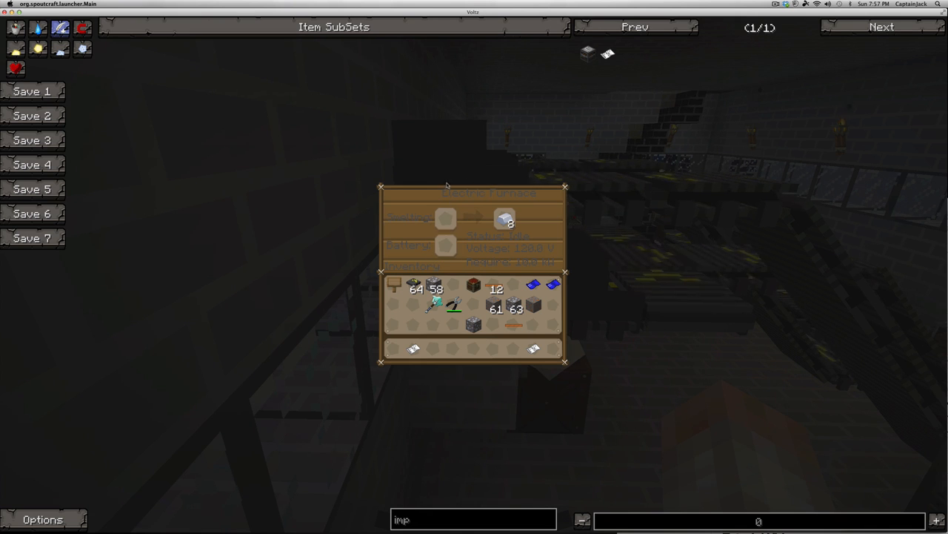
{"action": "mouse_move", "coordinate": [445, 169]}
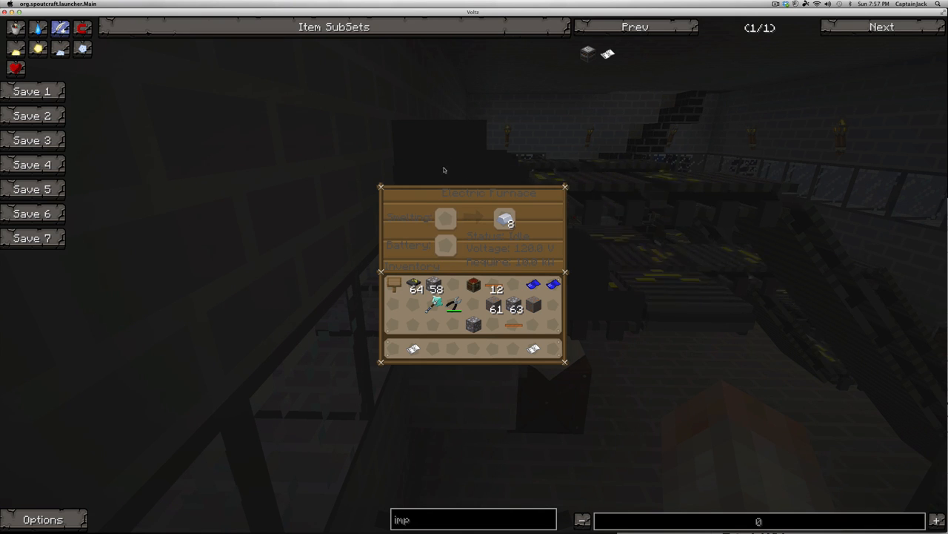
{"action": "mouse_move", "coordinate": [607, 224]}
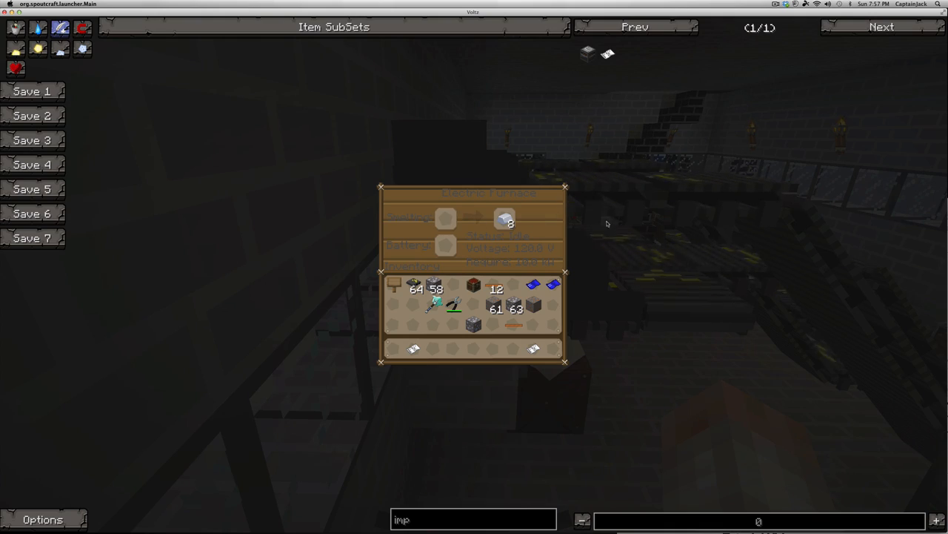
- Close the upstairs Electric Furnace after checking its output
{"action": "key", "text": "Escape"}
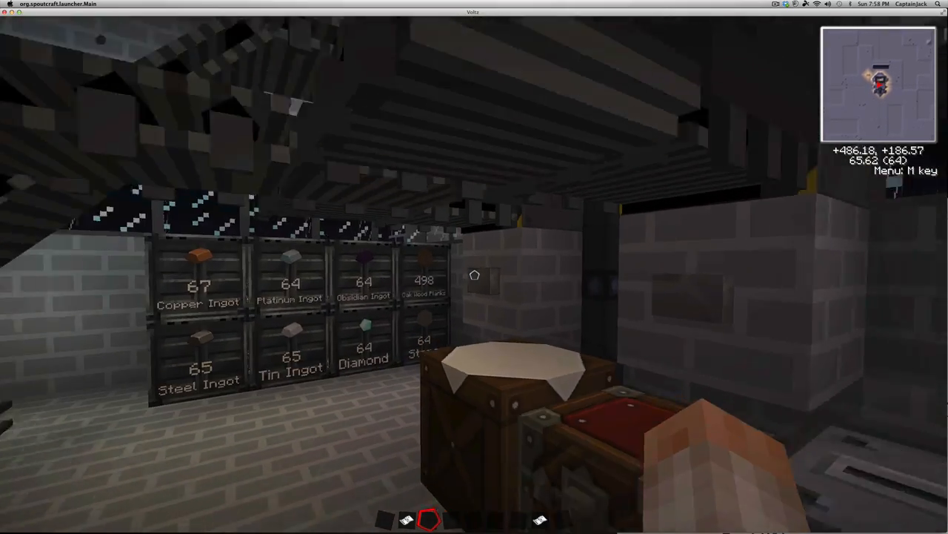
{"action": "mouse_move", "coordinate": [474, 267]}
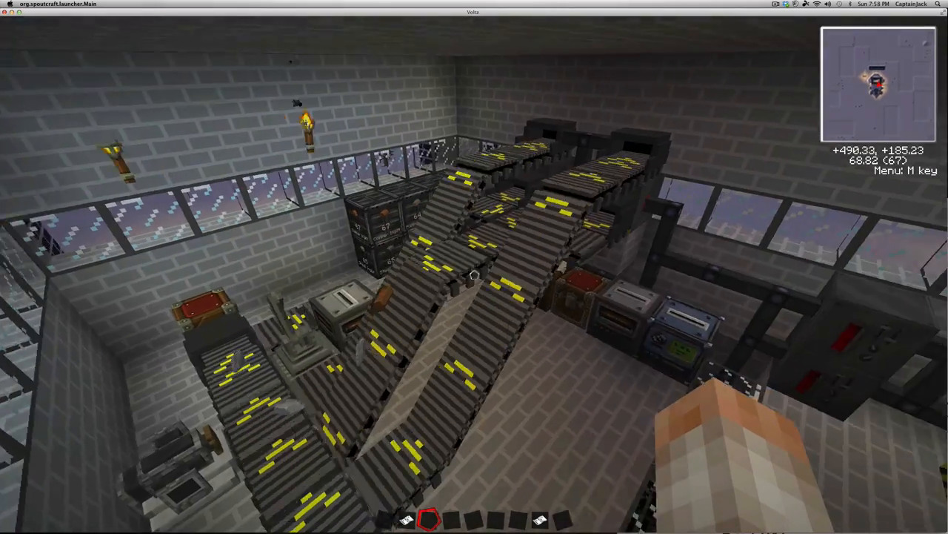
{"action": "mouse_move", "coordinate": [474, 274]}
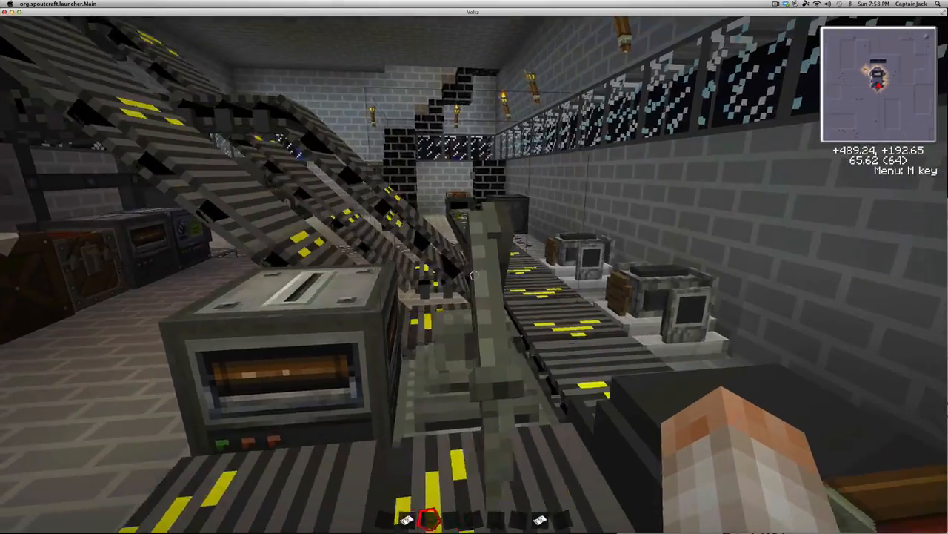
{"action": "mouse_move", "coordinate": [474, 266]}
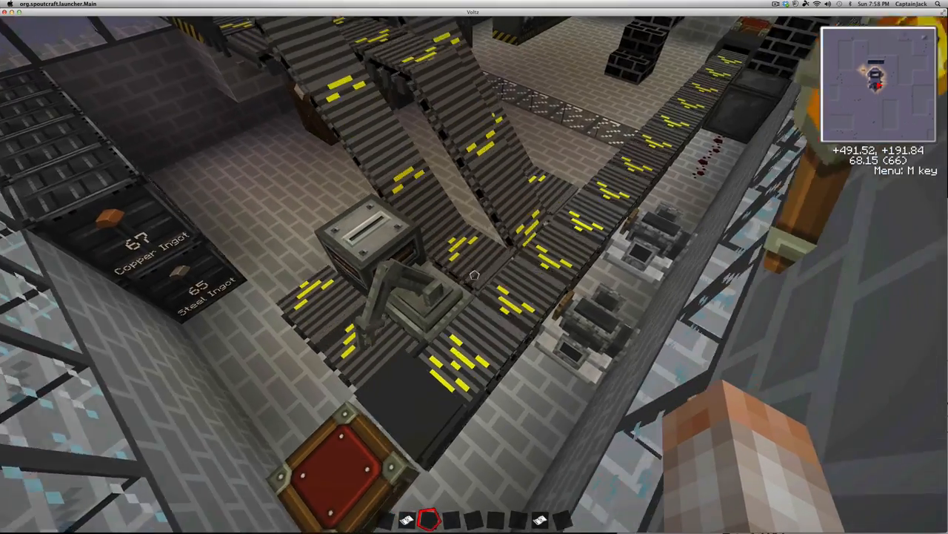
{"action": "mouse_move", "coordinate": [474, 274]}
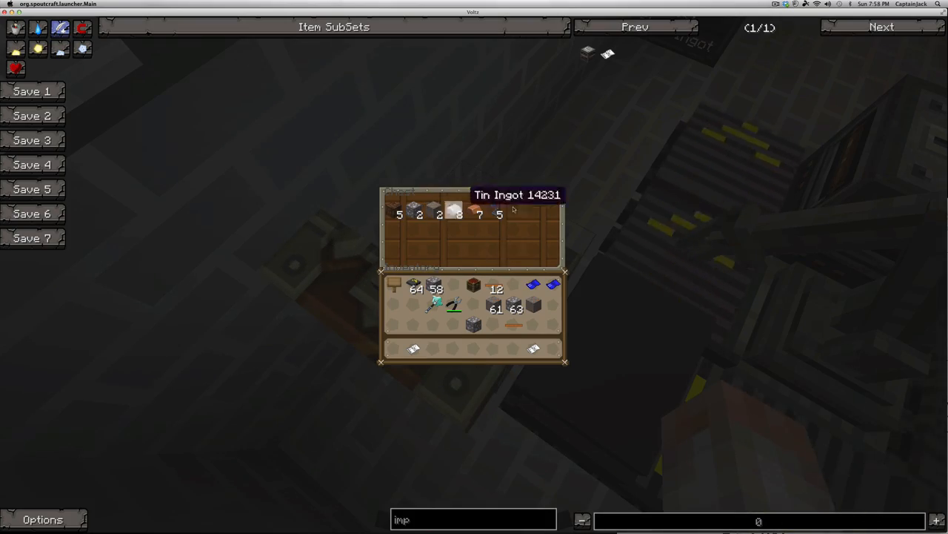
- Close the Armbot's crate of sorted ingots after checking the Tin Ingot
{"action": "key", "text": "Escape"}
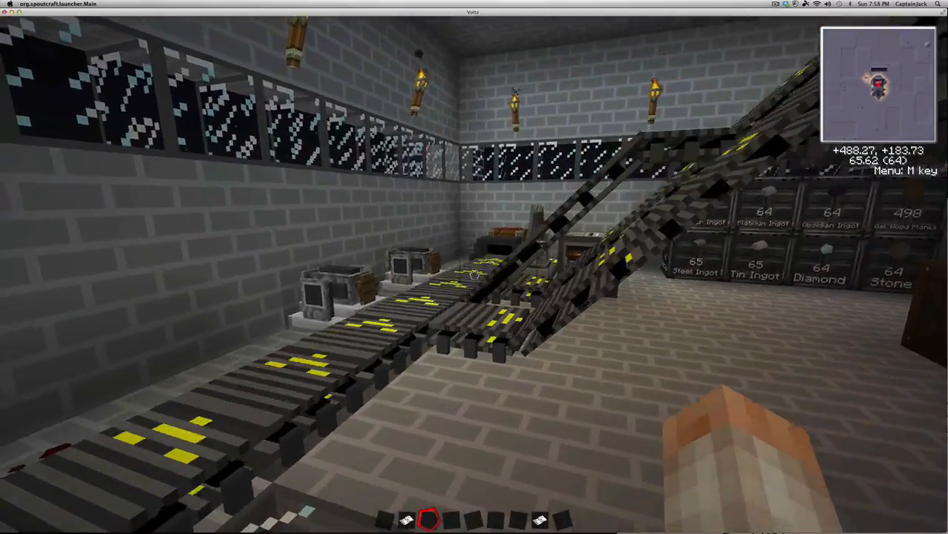
{"action": "mouse_move", "coordinate": [475, 267]}
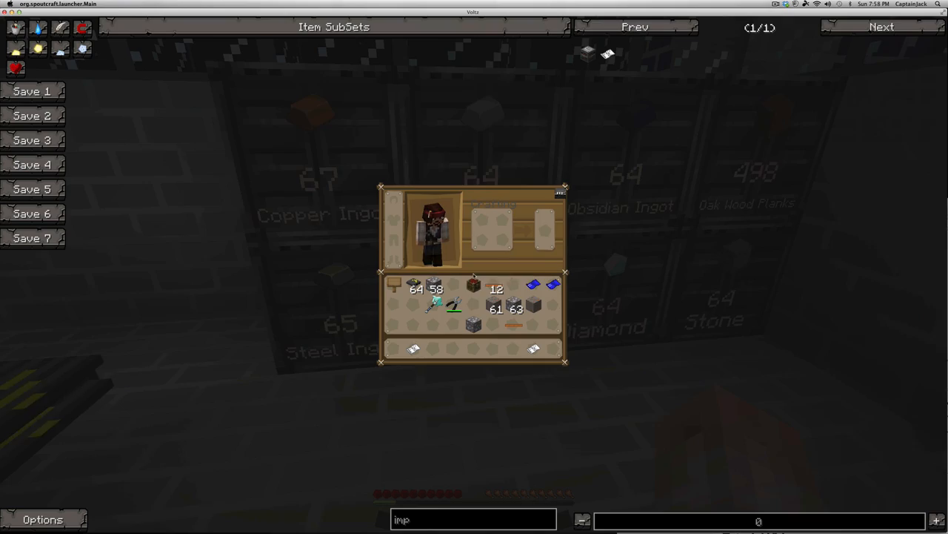
{"action": "key", "text": "Escape"}
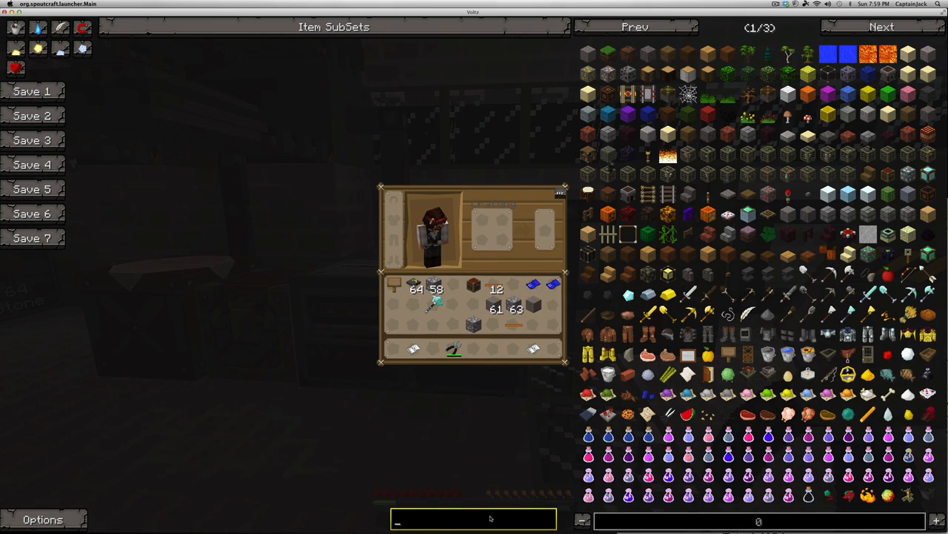
{"action": "left_click", "coordinate": [881, 26]}
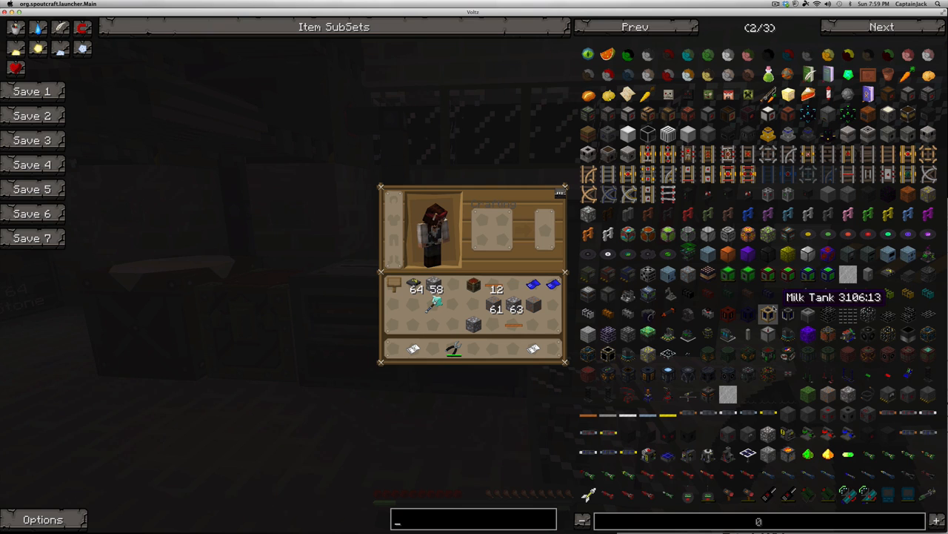
{"action": "type", "text": "wi"}
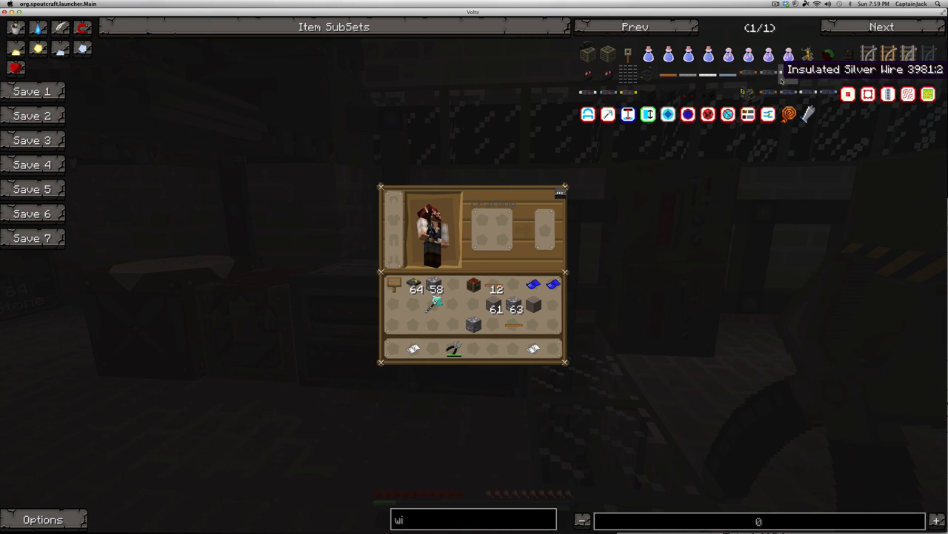
{"action": "key", "text": "Escape"}
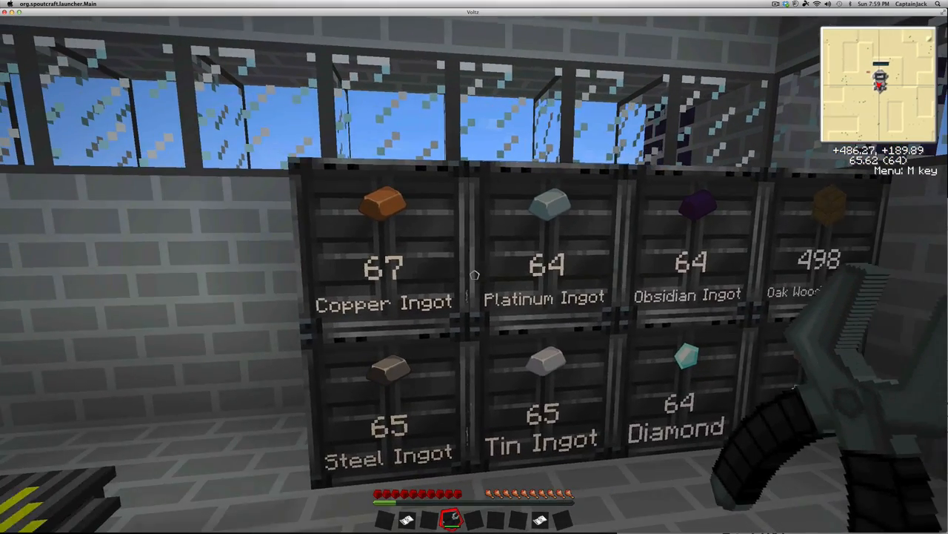
{"action": "mouse_move", "coordinate": [474, 267]}
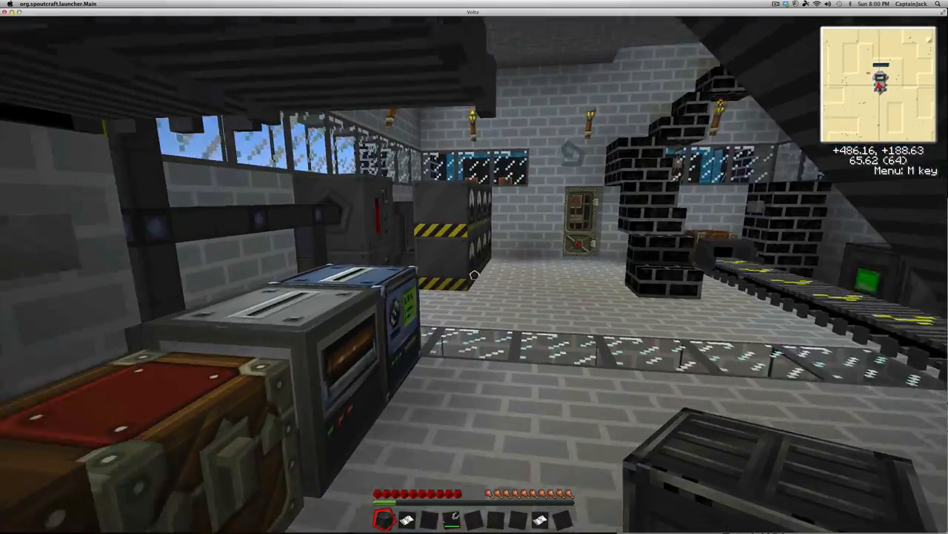
{"action": "mouse_move", "coordinate": [475, 267]}
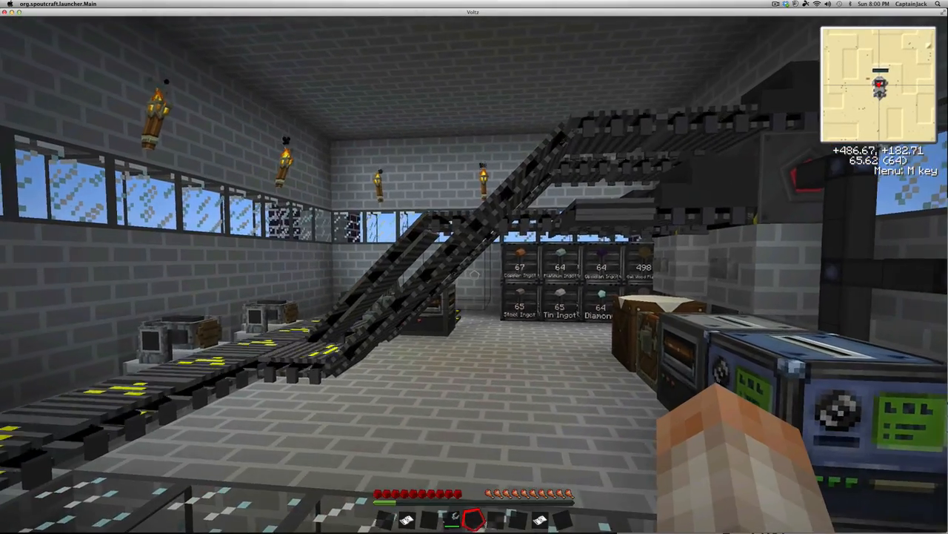
{"action": "mouse_move", "coordinate": [475, 267]}
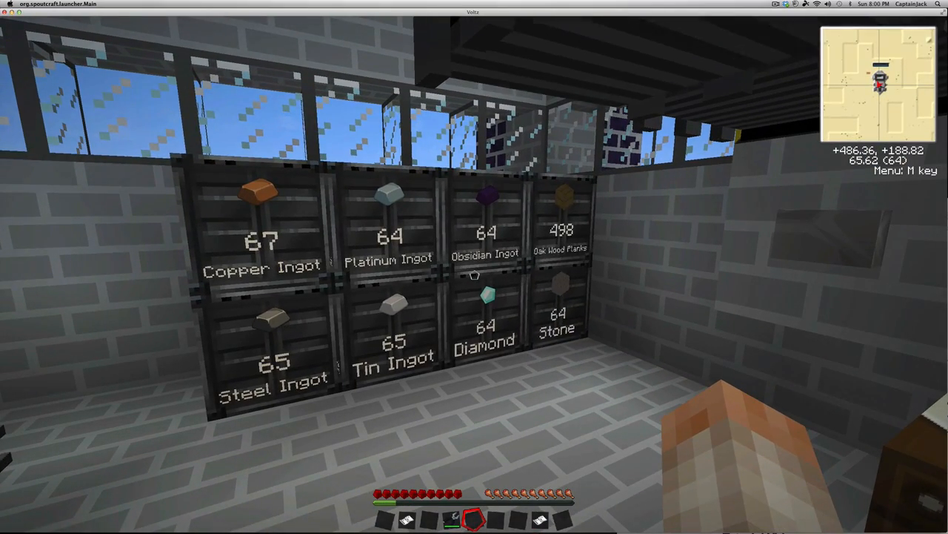
{"action": "mouse_move", "coordinate": [474, 267]}
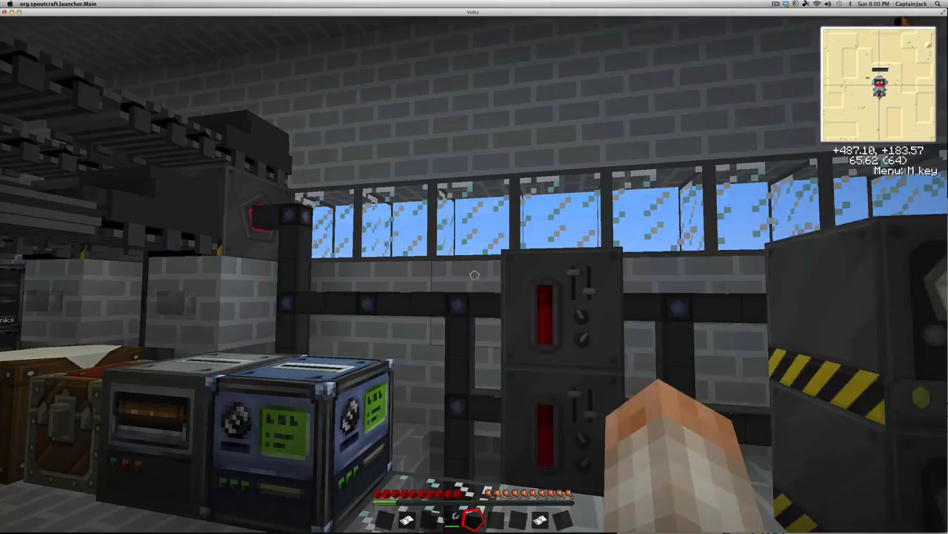
{"action": "mouse_move", "coordinate": [475, 267]}
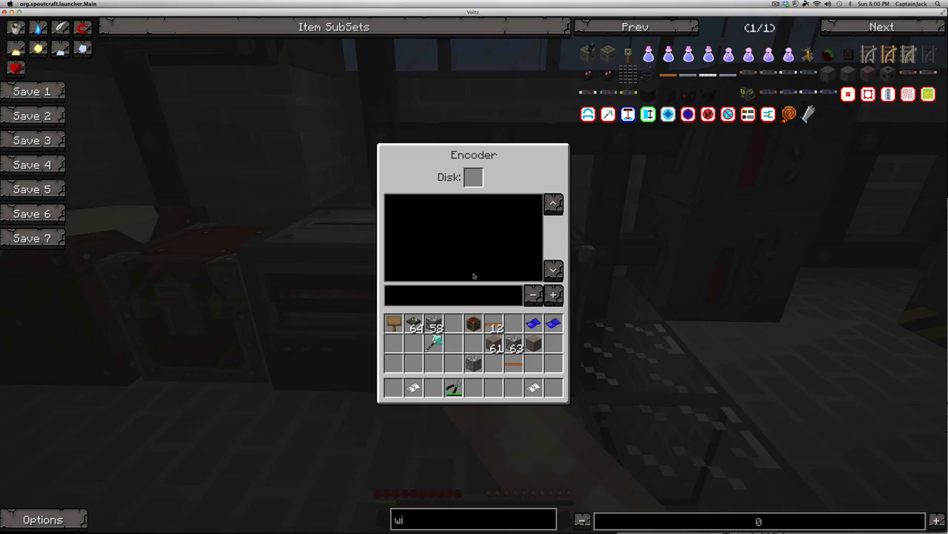
- View Disk 4349's six armbot commands in the Encoder, then take the disk back
{"action": "key", "text": "Escape"}
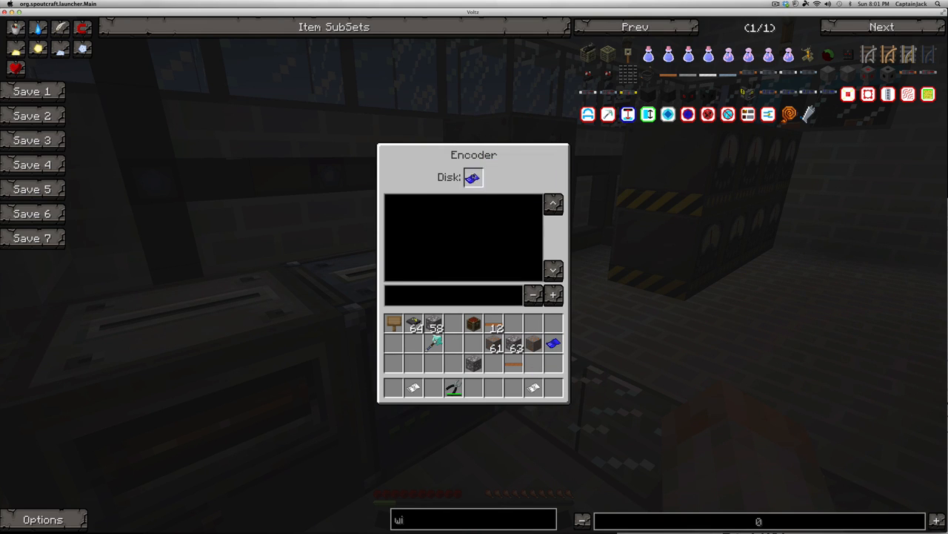
{"action": "left_click", "coordinate": [473, 177]}
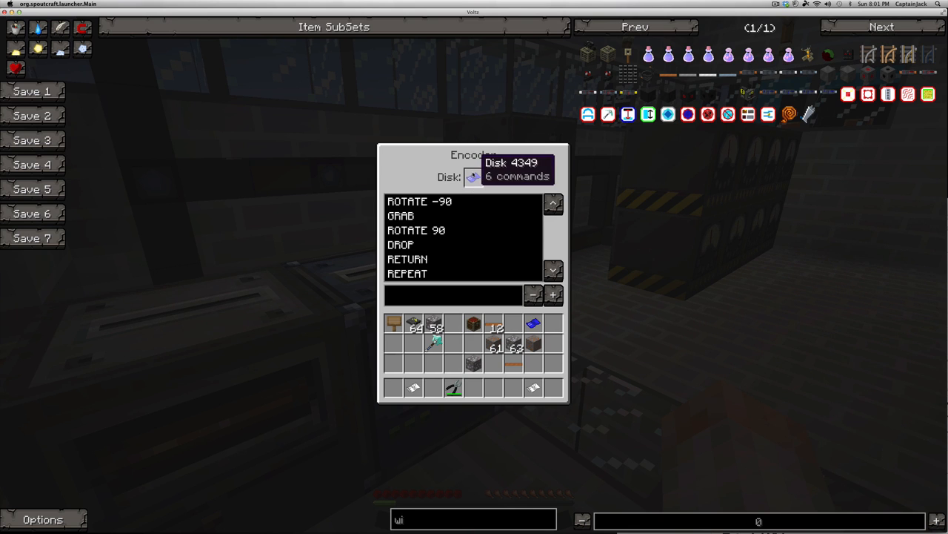
{"action": "left_click", "coordinate": [474, 177]}
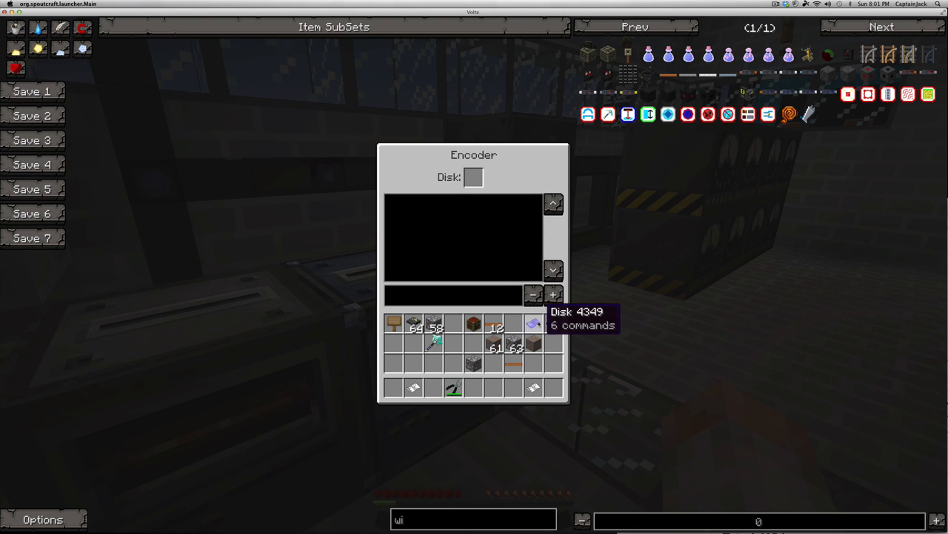
{"action": "key", "text": "Escape"}
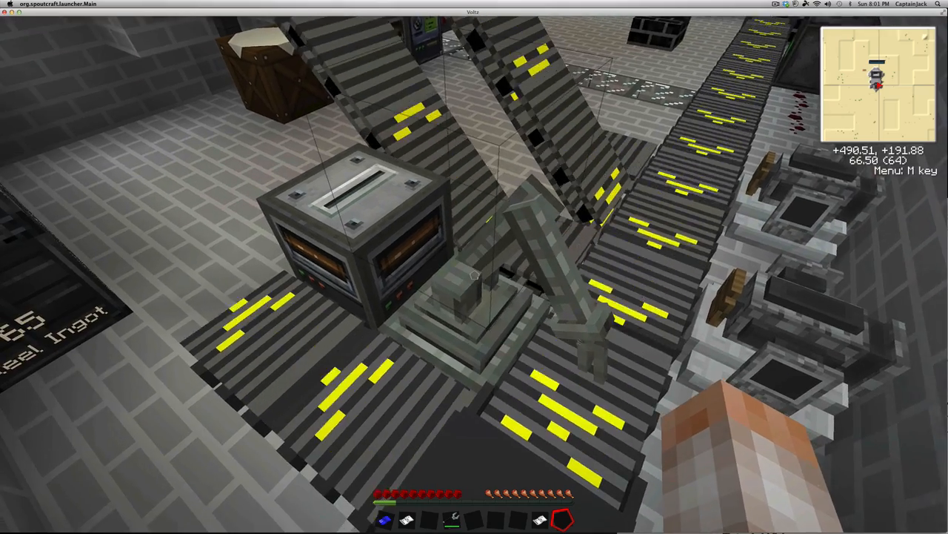
{"action": "mouse_move", "coordinate": [474, 266]}
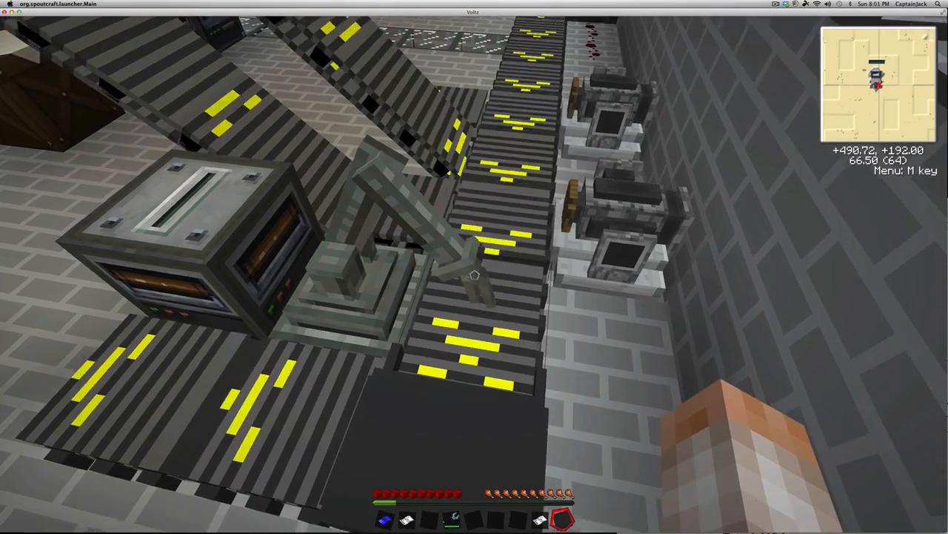
{"action": "mouse_move", "coordinate": [474, 267]}
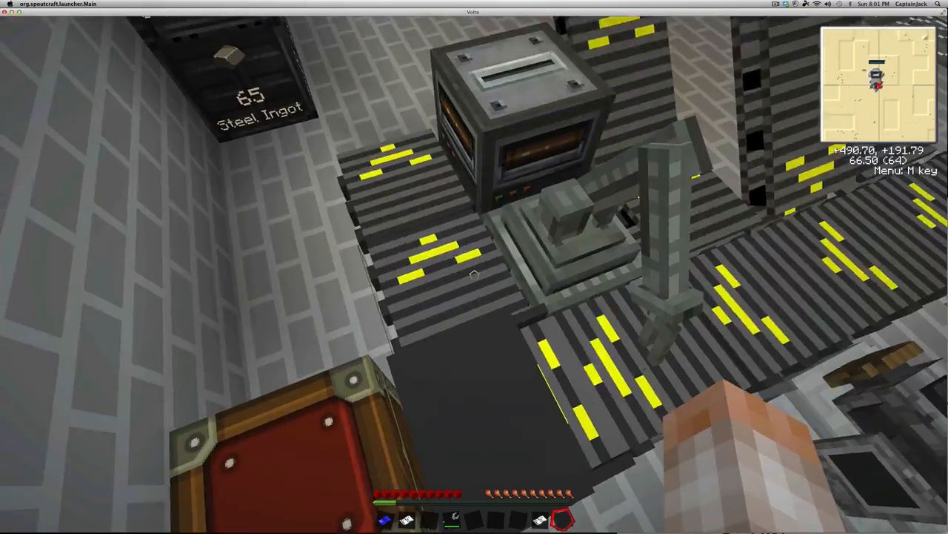
{"action": "mouse_move", "coordinate": [474, 267]}
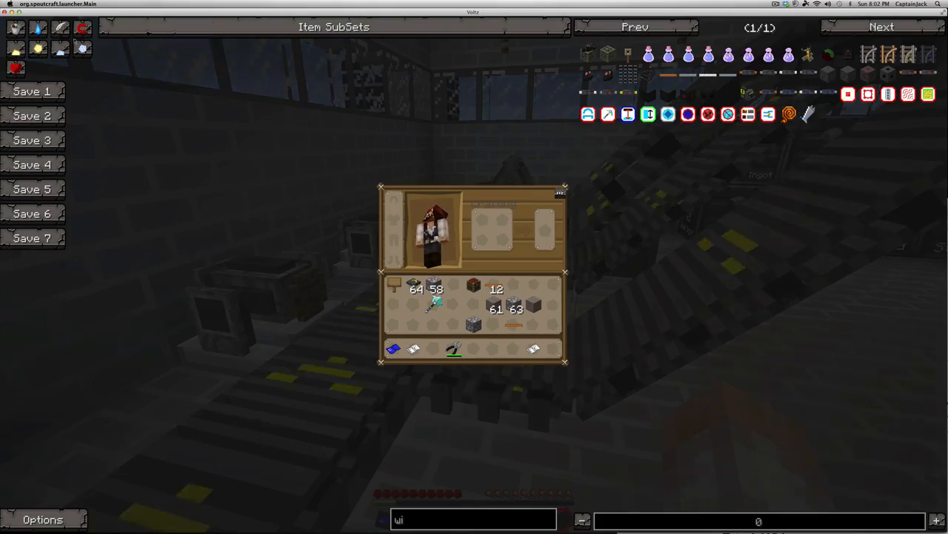
- Move the 48 Tin Ore and the disk into hotbar slots and close the inventory
{"action": "key", "text": "Escape"}
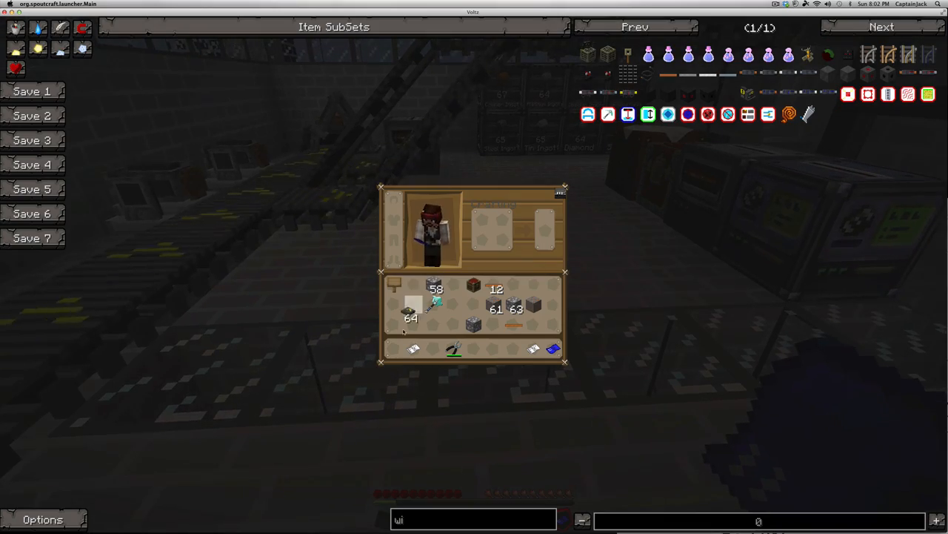
{"action": "key", "text": "Escape"}
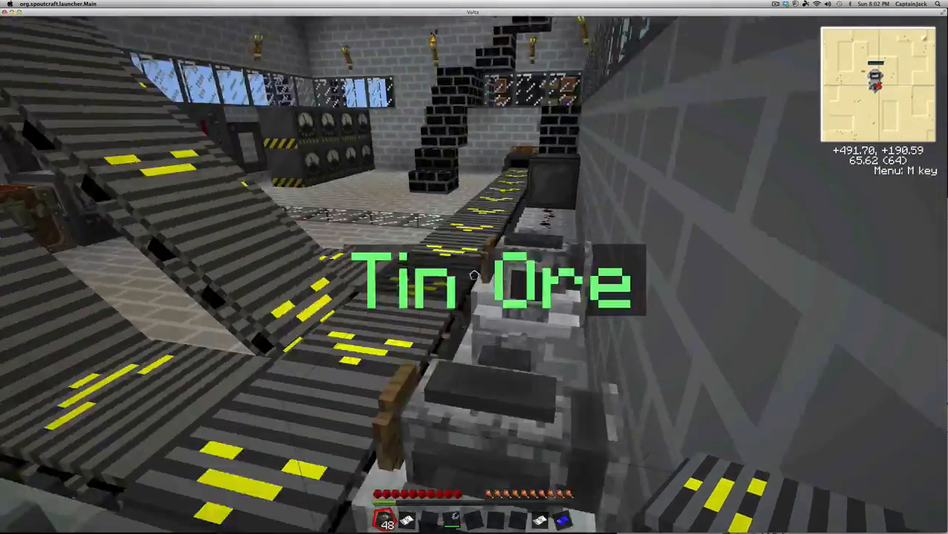
{"action": "mouse_move", "coordinate": [474, 267]}
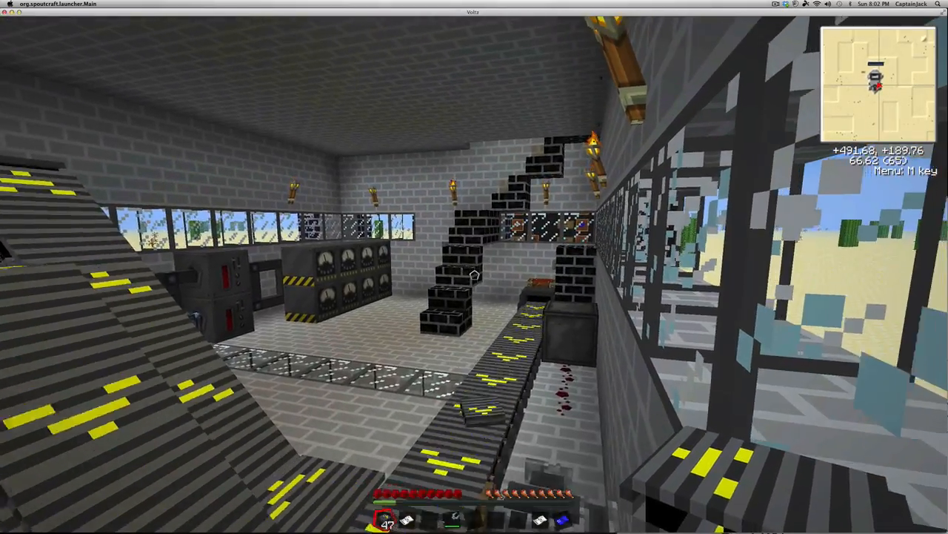
{"action": "mouse_move", "coordinate": [474, 267]}
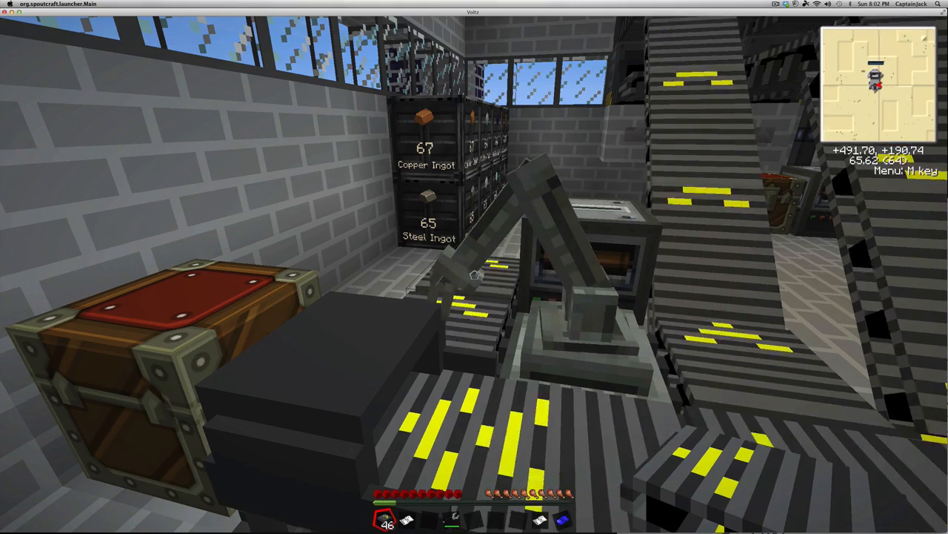
{"action": "mouse_move", "coordinate": [474, 267]}
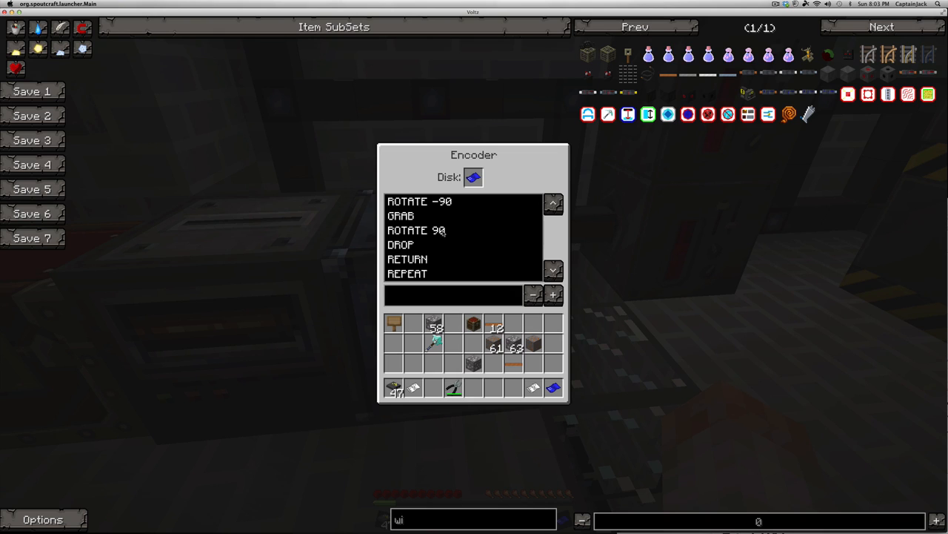
{"action": "mouse_move", "coordinate": [430, 261]}
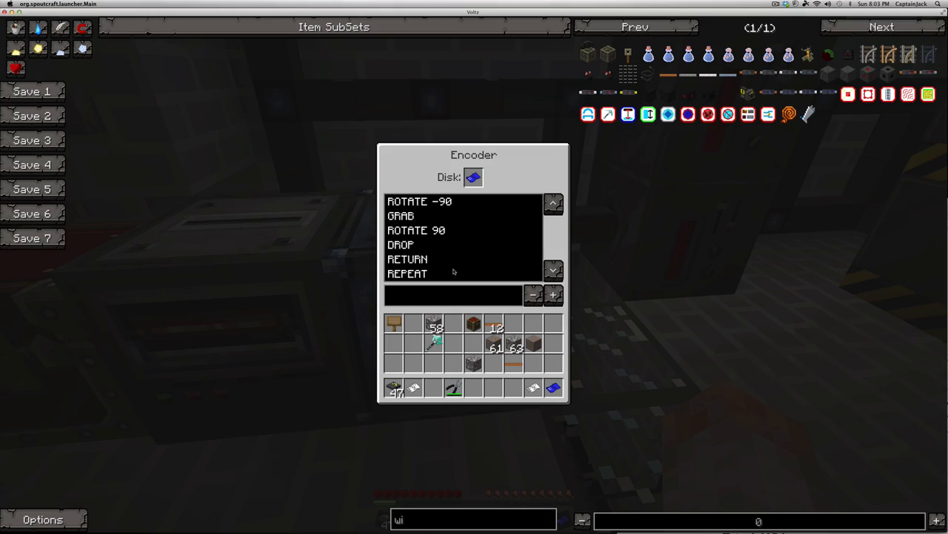
- Close the Encoder after reviewing the ROTATE -90, GRAB, ROTATE 90, DROP, RETURN, REPEAT program
{"action": "key", "text": "Escape"}
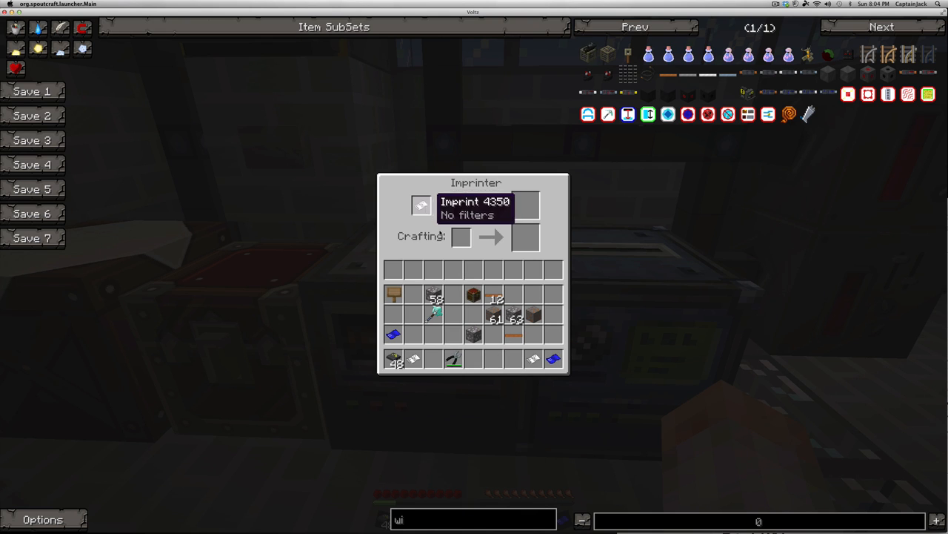
{"action": "mouse_move", "coordinate": [452, 269]}
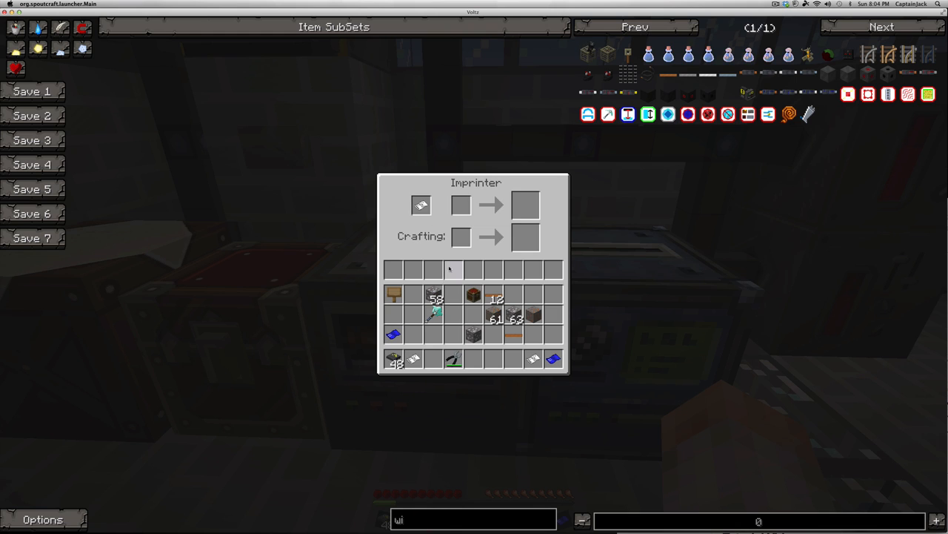
{"action": "mouse_move", "coordinate": [495, 297]}
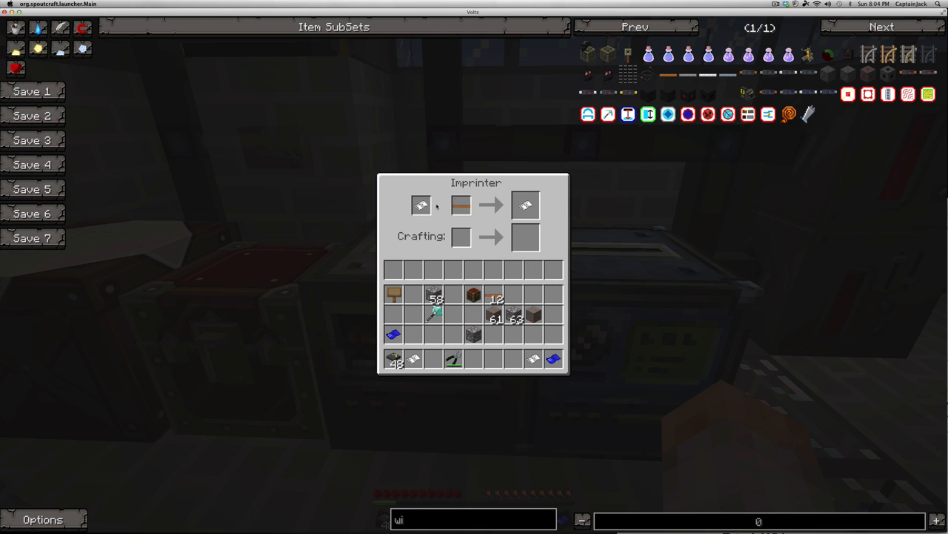
{"action": "mouse_move", "coordinate": [527, 205]}
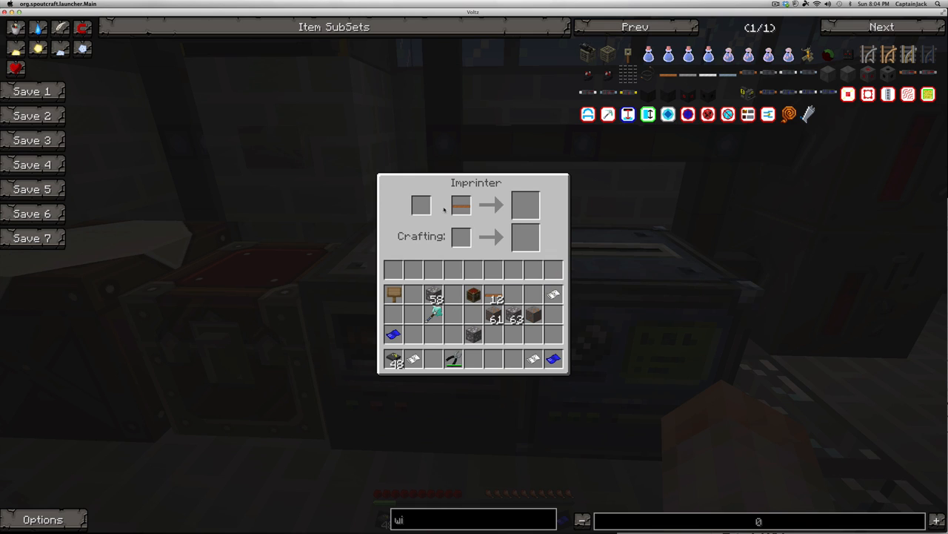
- Search 'copp' in the item browser and collect the crafted Uninsulated Copper Wire
{"action": "key", "text": "Escape"}
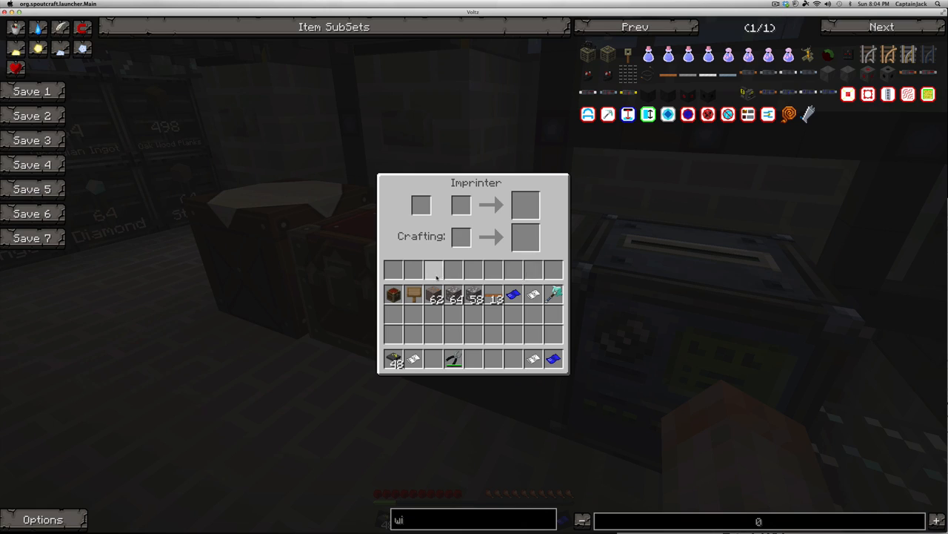
{"action": "mouse_move", "coordinate": [477, 489]}
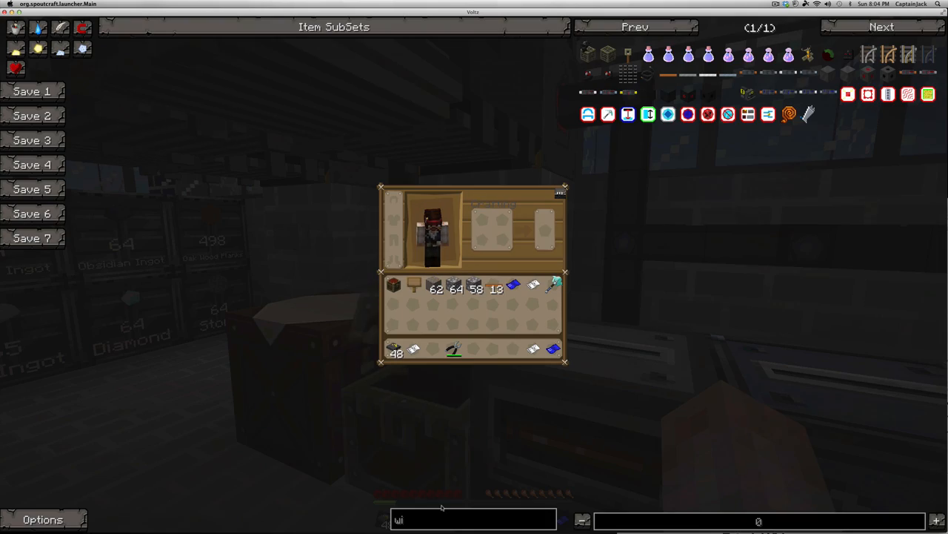
{"action": "type", "text": "copp"}
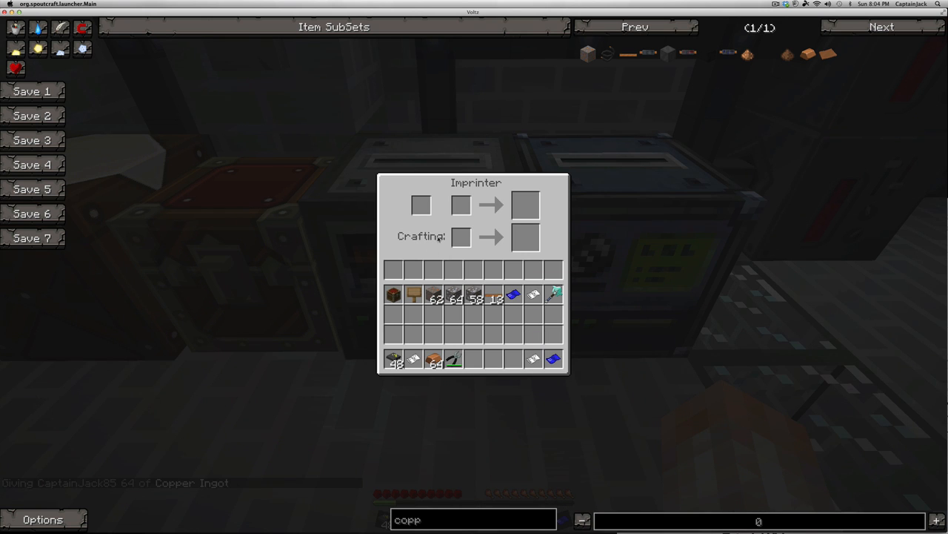
{"action": "mouse_move", "coordinate": [533, 295]}
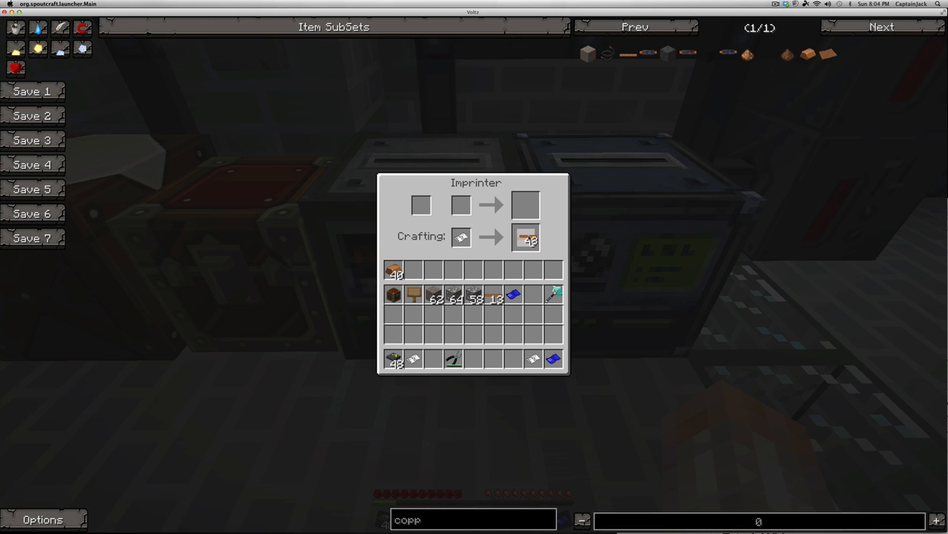
{"action": "left_click", "coordinate": [526, 237]}
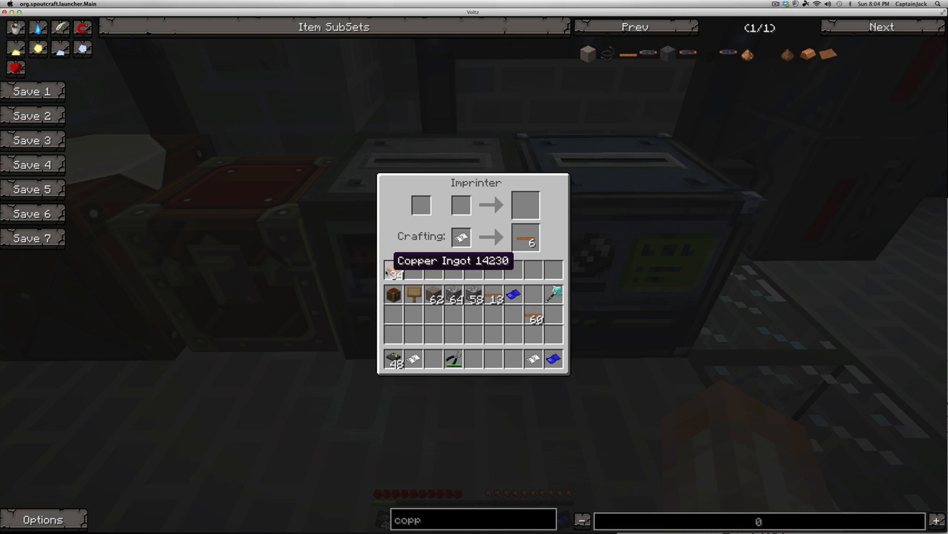
{"action": "mouse_move", "coordinate": [461, 237]}
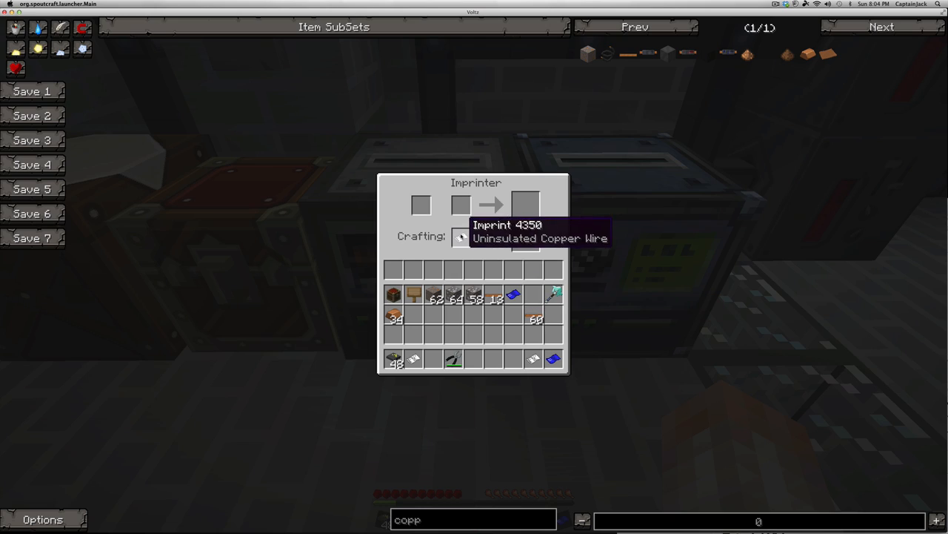
- Close the Imprinter after crafting 60 Uninsulated Copper Wire
{"action": "key", "text": "Escape"}
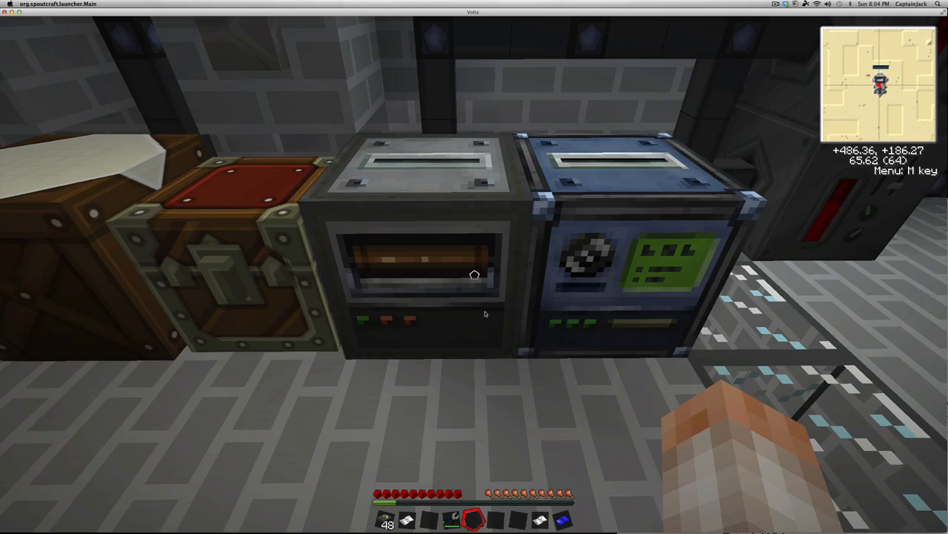
{"action": "mouse_move", "coordinate": [474, 267]}
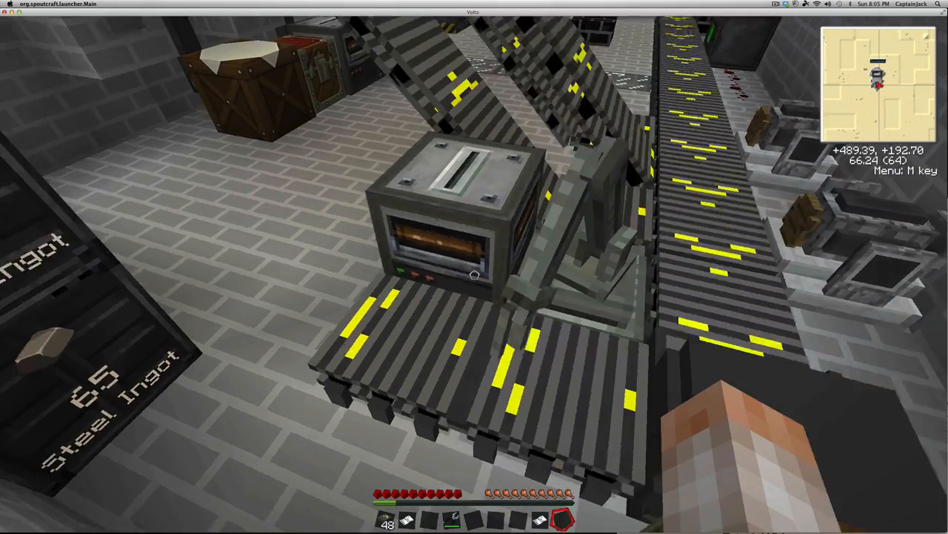
{"action": "mouse_move", "coordinate": [474, 267]}
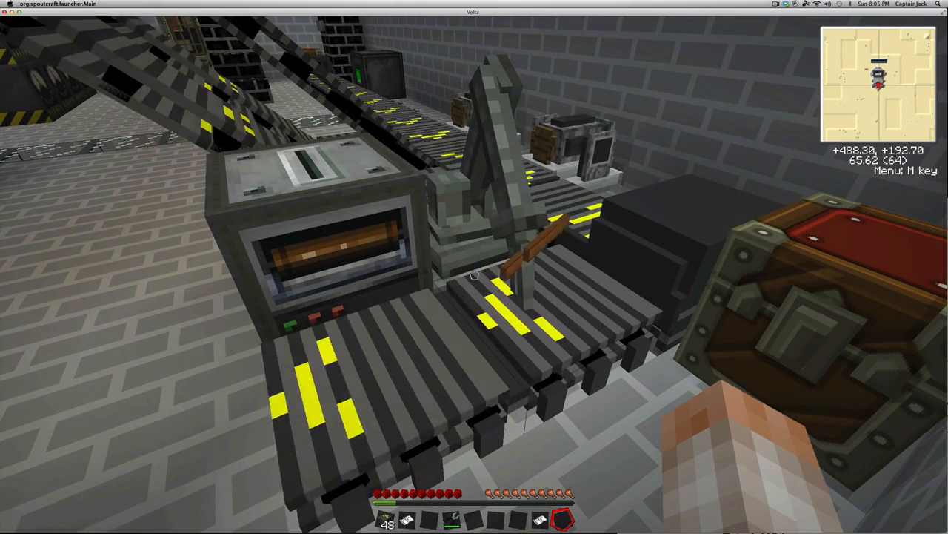
{"action": "mouse_move", "coordinate": [474, 267]}
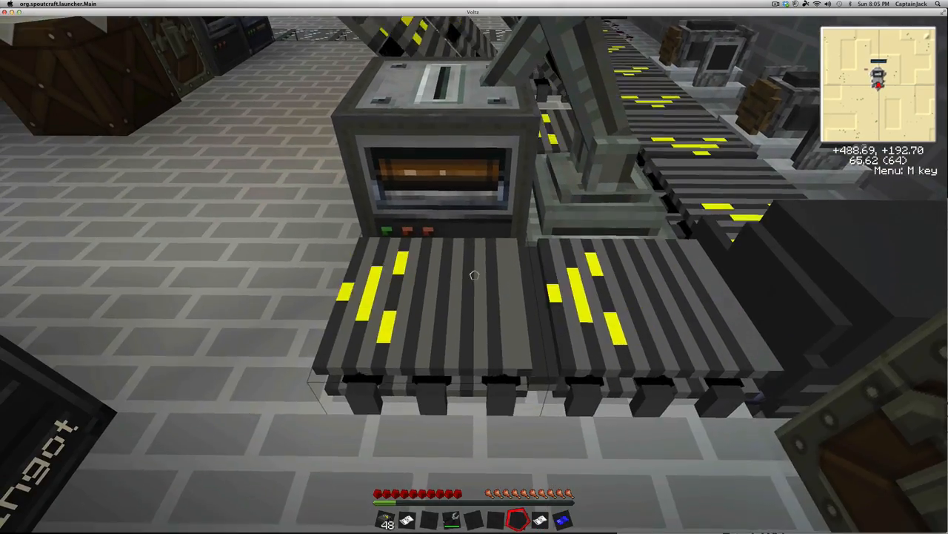
{"action": "mouse_move", "coordinate": [475, 267]}
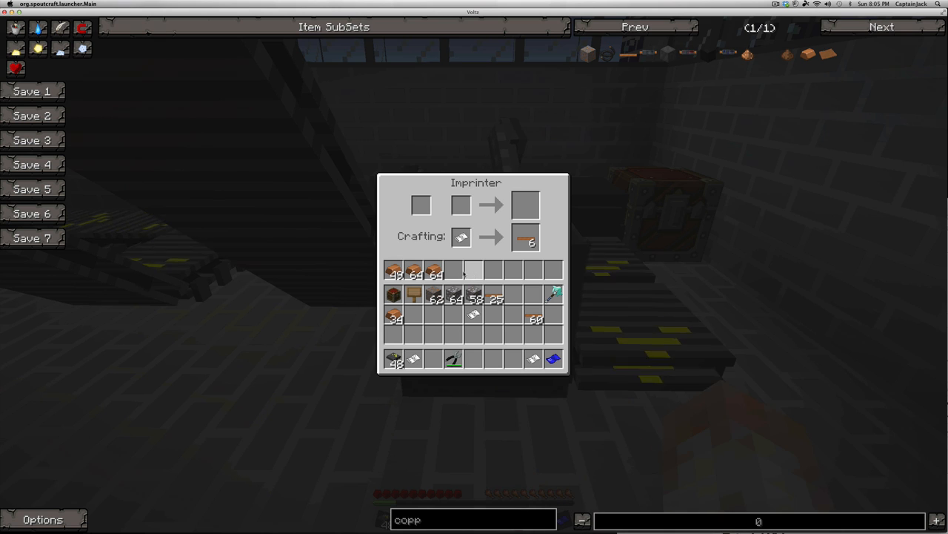
{"action": "mouse_move", "coordinate": [526, 237]}
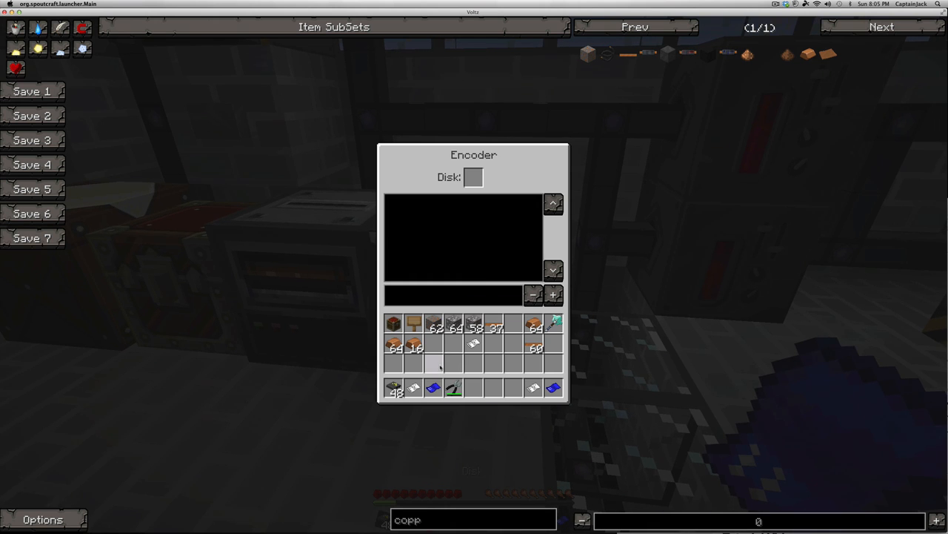
- Check disk 4349's six-command armbot program in the Voltz Encoder, then close it
{"action": "left_click", "coordinate": [433, 386]}
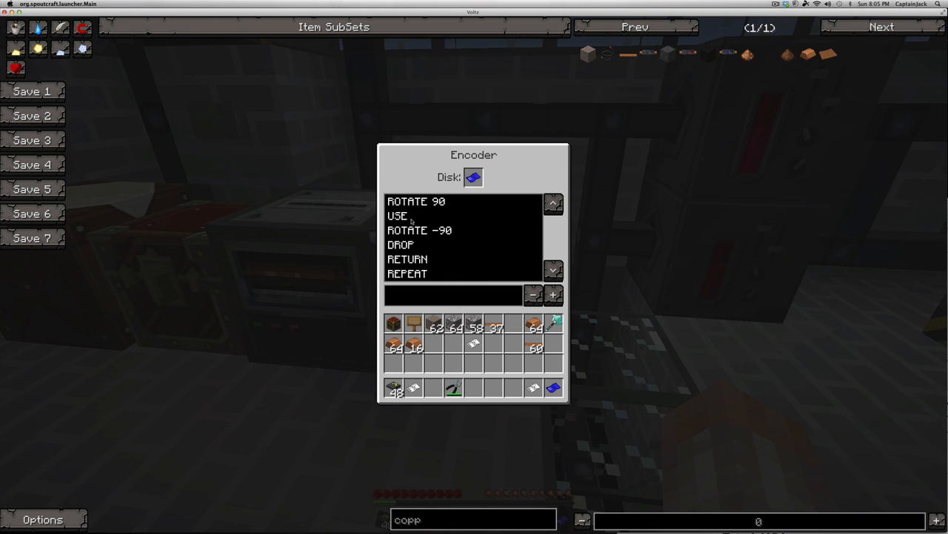
{"action": "mouse_move", "coordinate": [463, 198]}
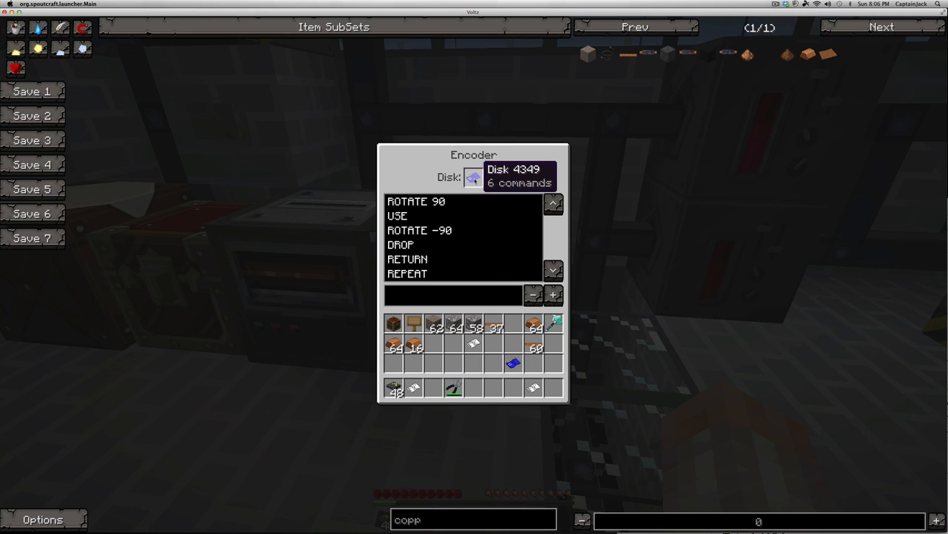
{"action": "key", "text": "Escape"}
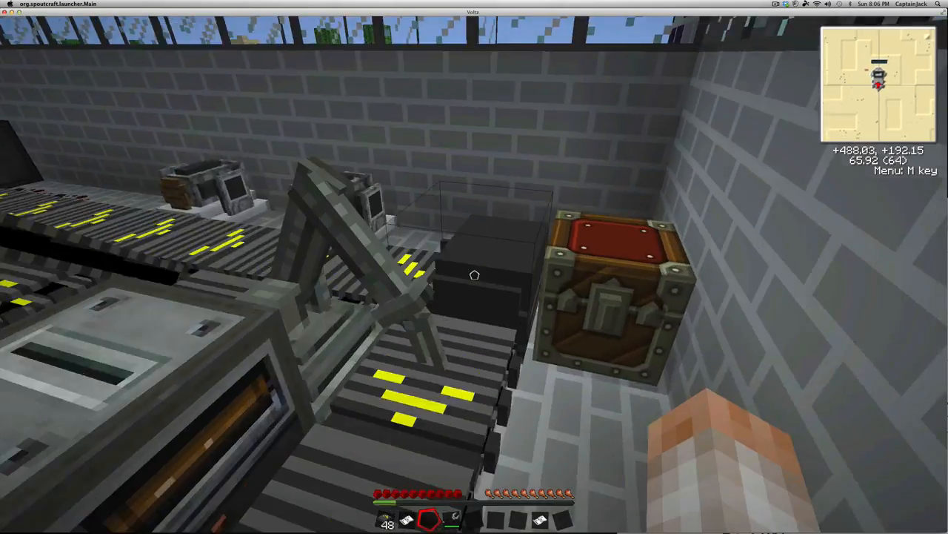
{"action": "mouse_move", "coordinate": [475, 266]}
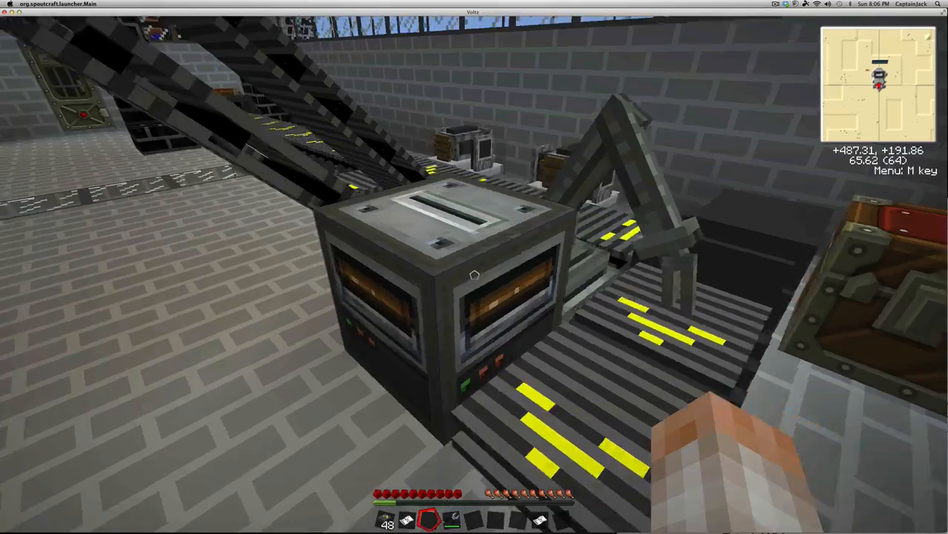
{"action": "mouse_move", "coordinate": [474, 267]}
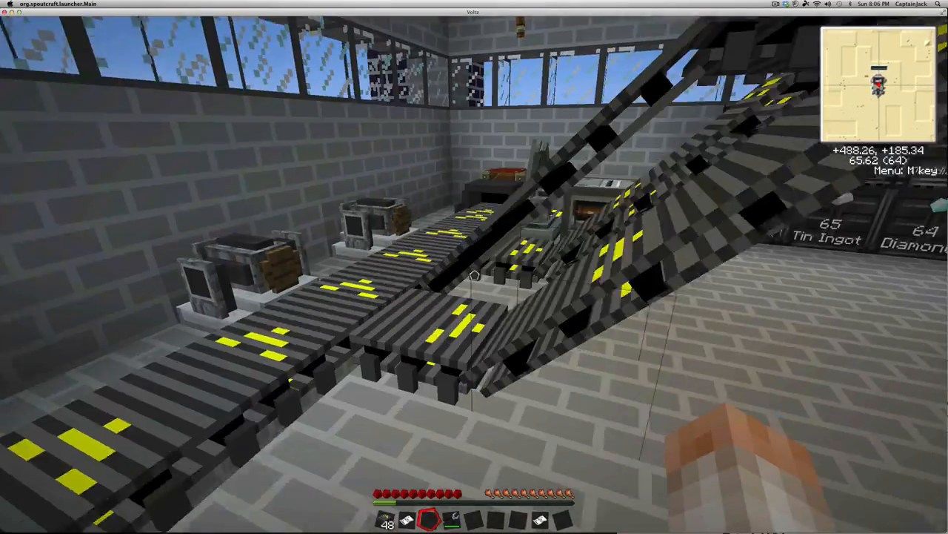
{"action": "mouse_move", "coordinate": [474, 267]}
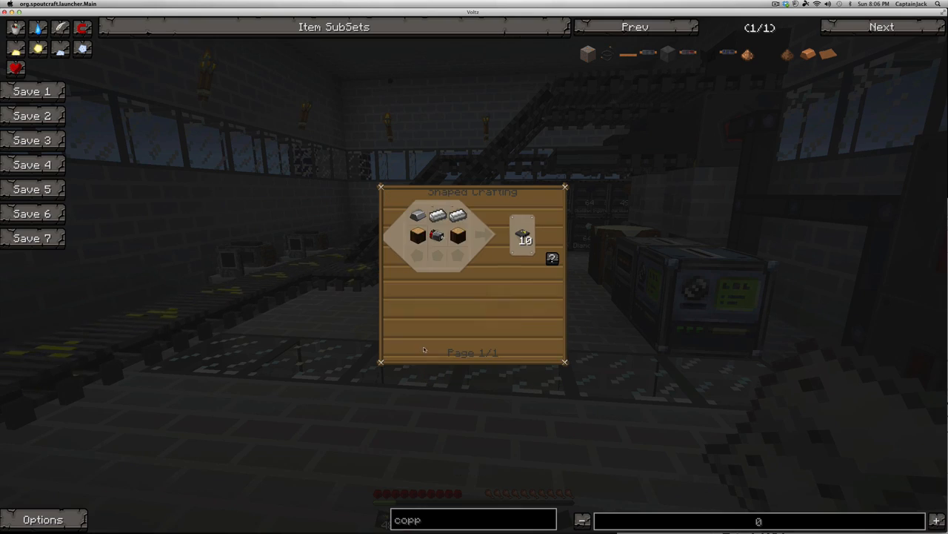
{"action": "mouse_move", "coordinate": [437, 236]}
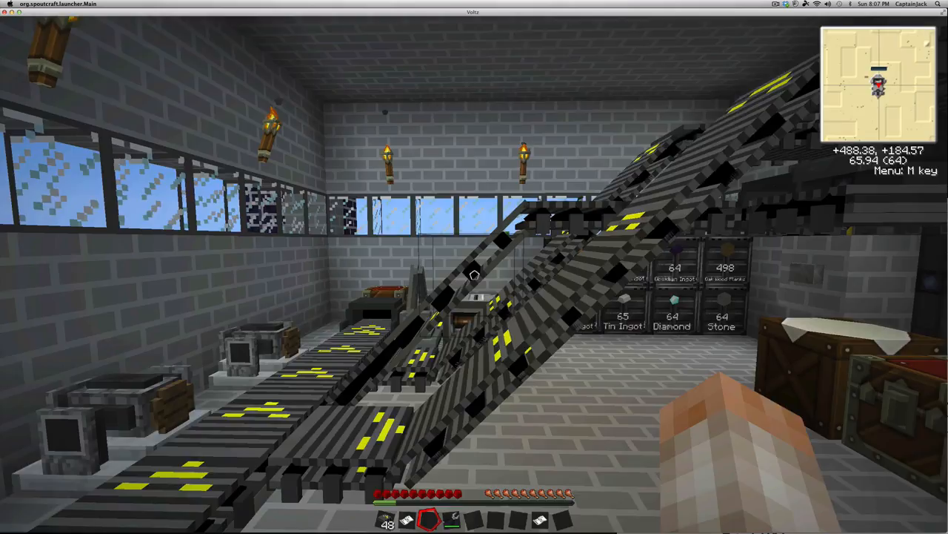
- Close the recipe screen and overlook the warehouse's stacked ingot, diamond and stone crates
{"action": "key", "text": "e"}
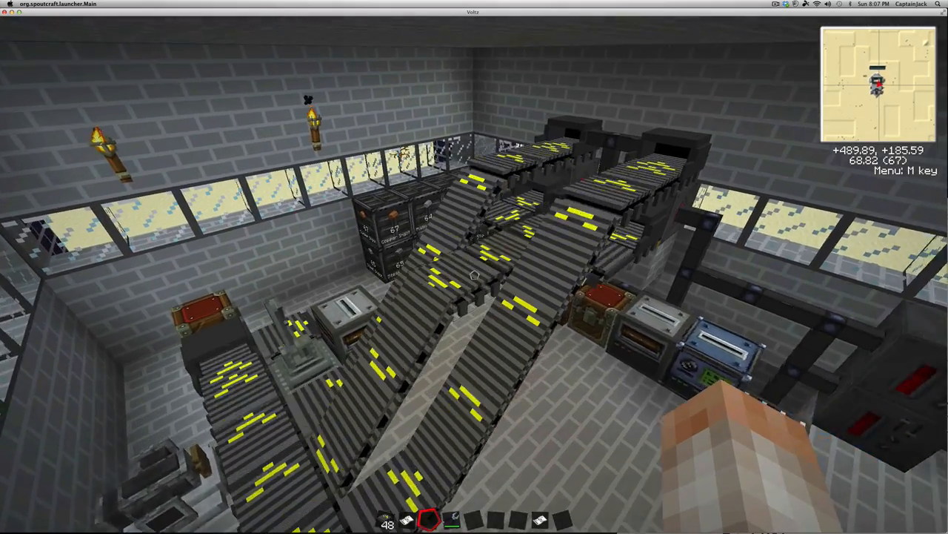
{"action": "mouse_move", "coordinate": [474, 267]}
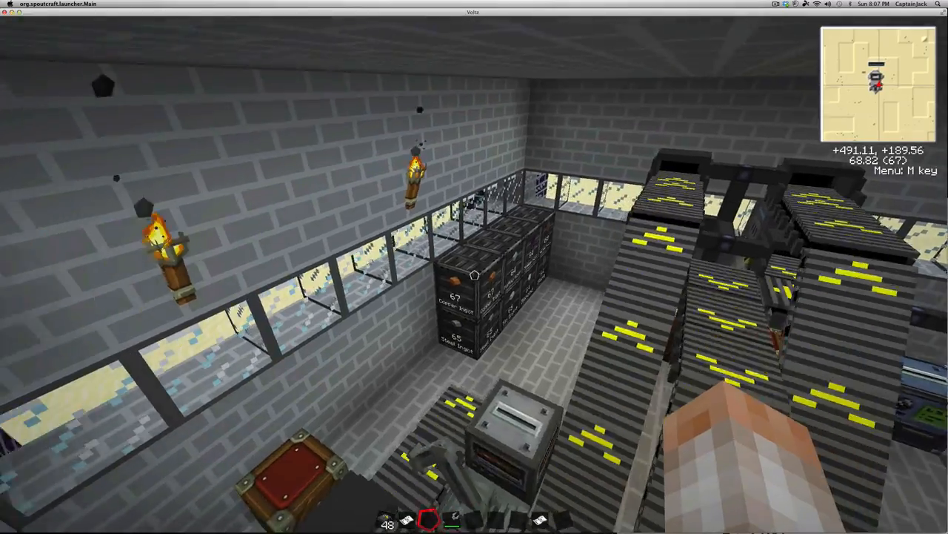
{"action": "mouse_move", "coordinate": [474, 267]}
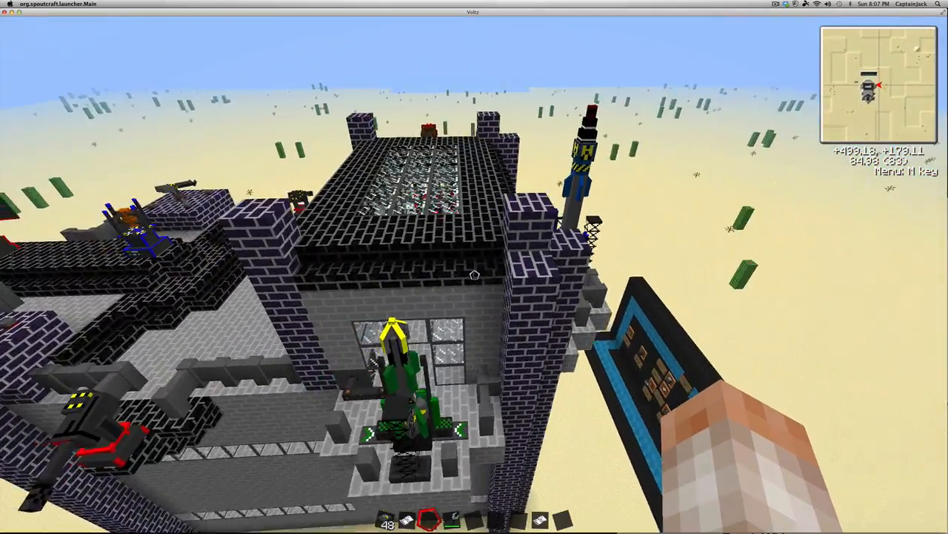
{"action": "mouse_move", "coordinate": [474, 267]}
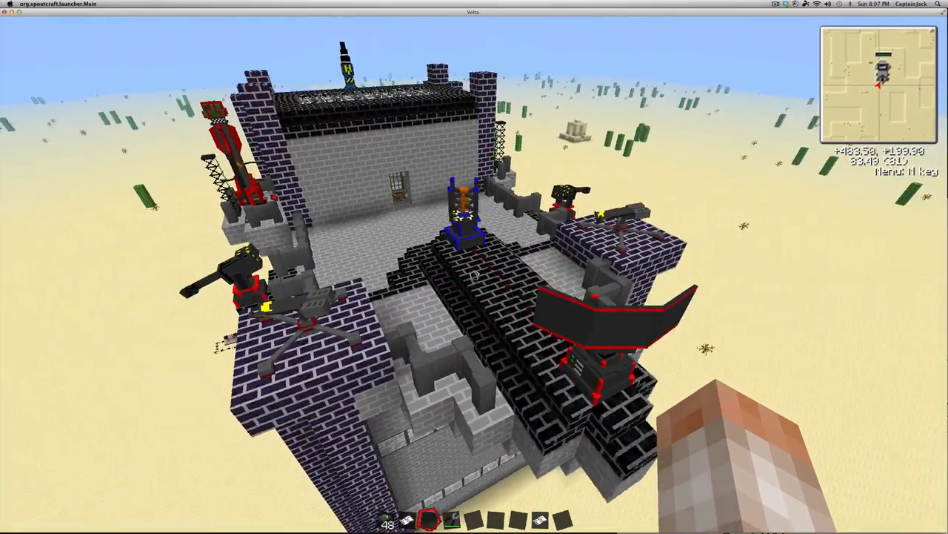
{"action": "mouse_move", "coordinate": [474, 266]}
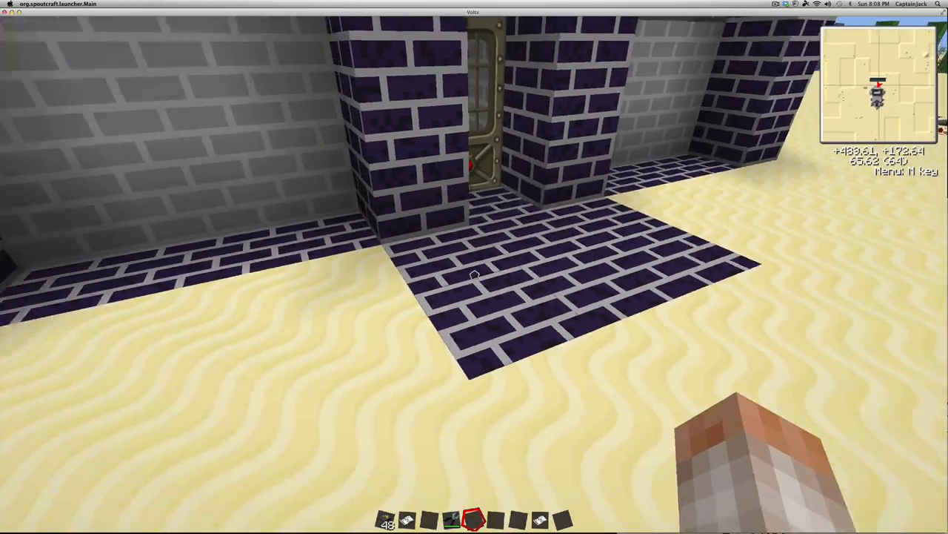
{"action": "mouse_move", "coordinate": [474, 266]}
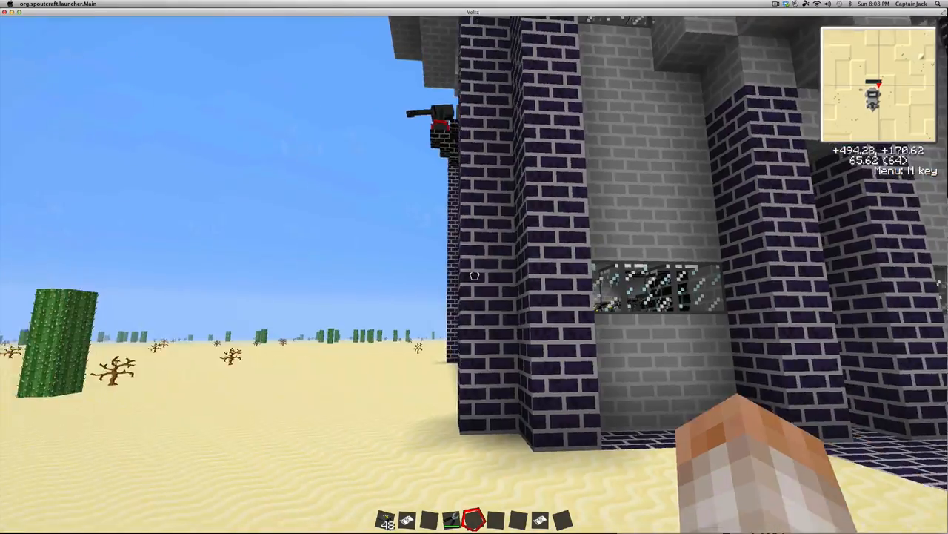
{"action": "mouse_move", "coordinate": [474, 267]}
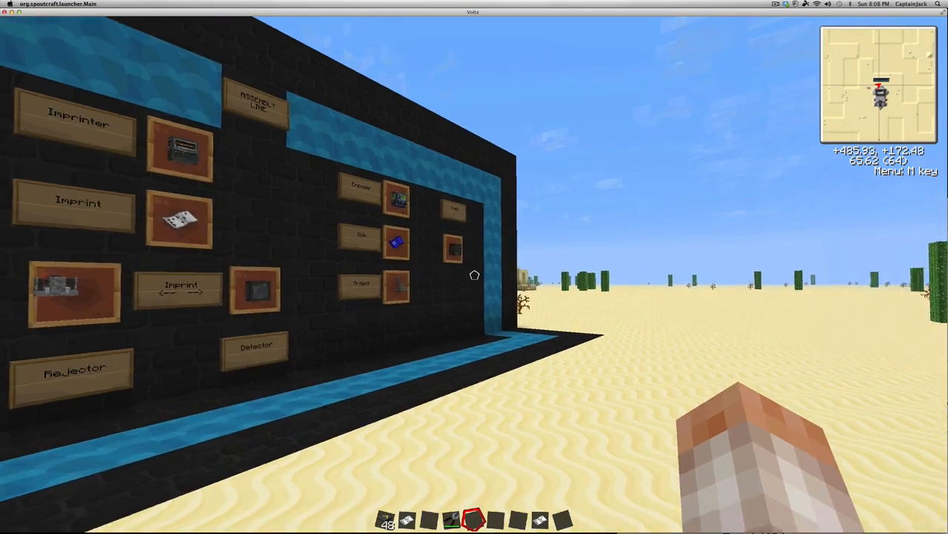
{"action": "mouse_move", "coordinate": [474, 266]}
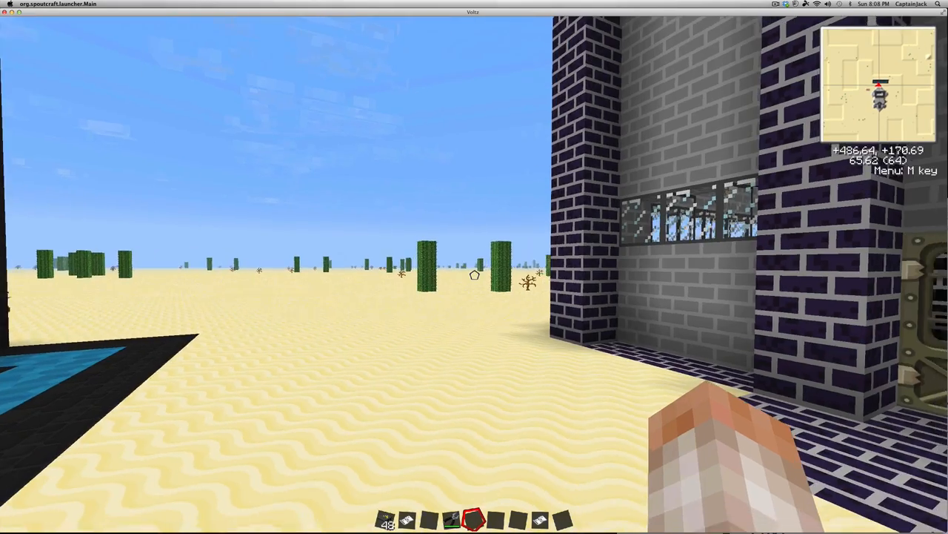
{"action": "mouse_move", "coordinate": [475, 267]}
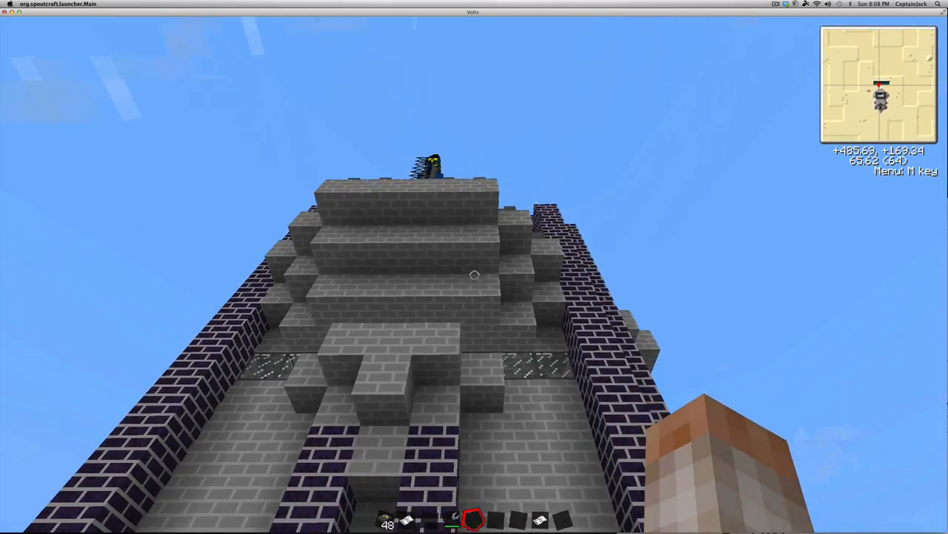